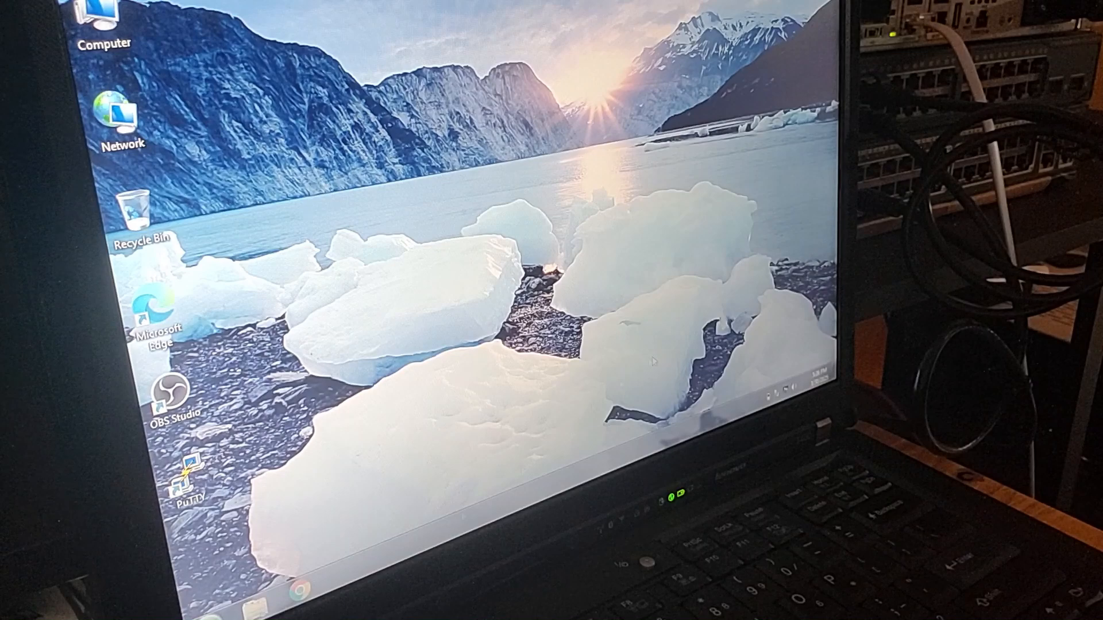
Launch PuTTY and start a Serial session on COM8 at speed 9600 to the router console.
{"action": "double_click", "coordinate": [188, 482]}
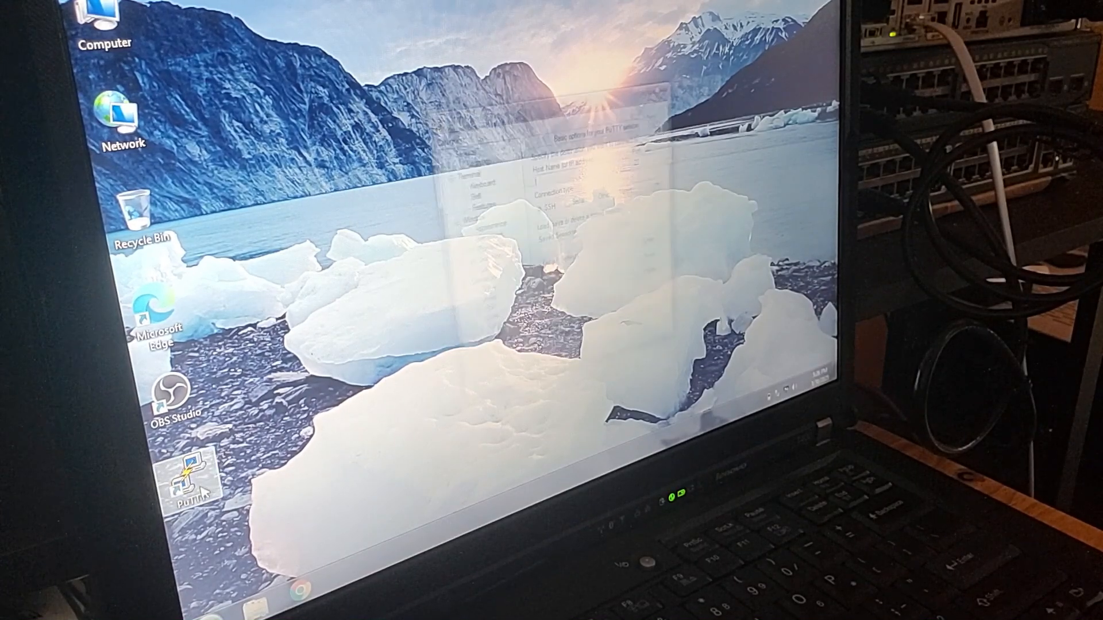
{"action": "double_click", "coordinate": [192, 478]}
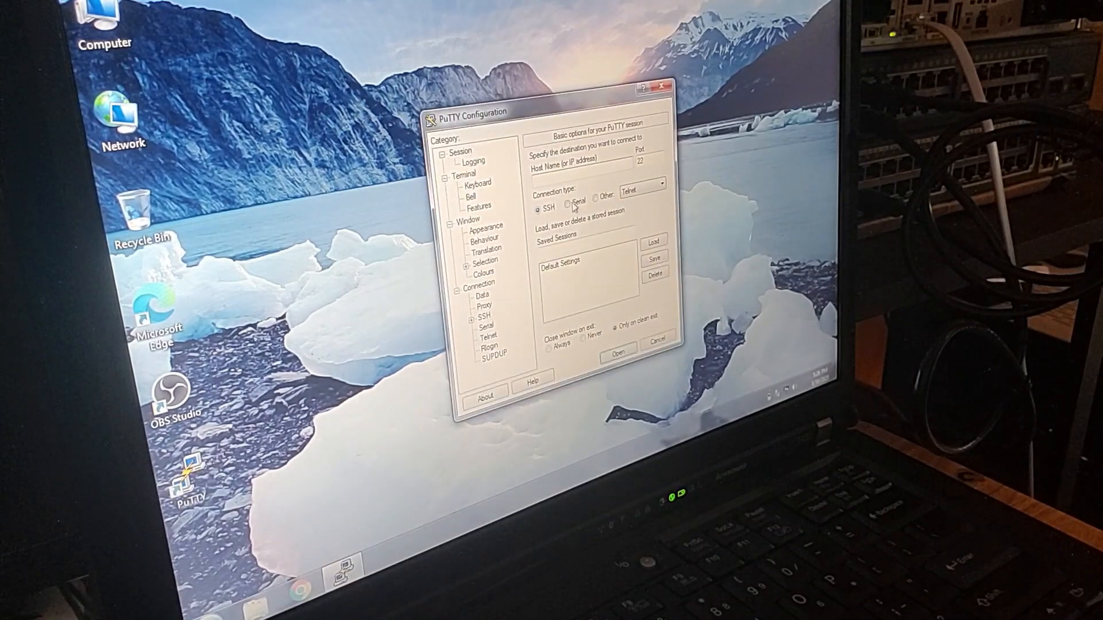
{"action": "left_click", "coordinate": [568, 204]}
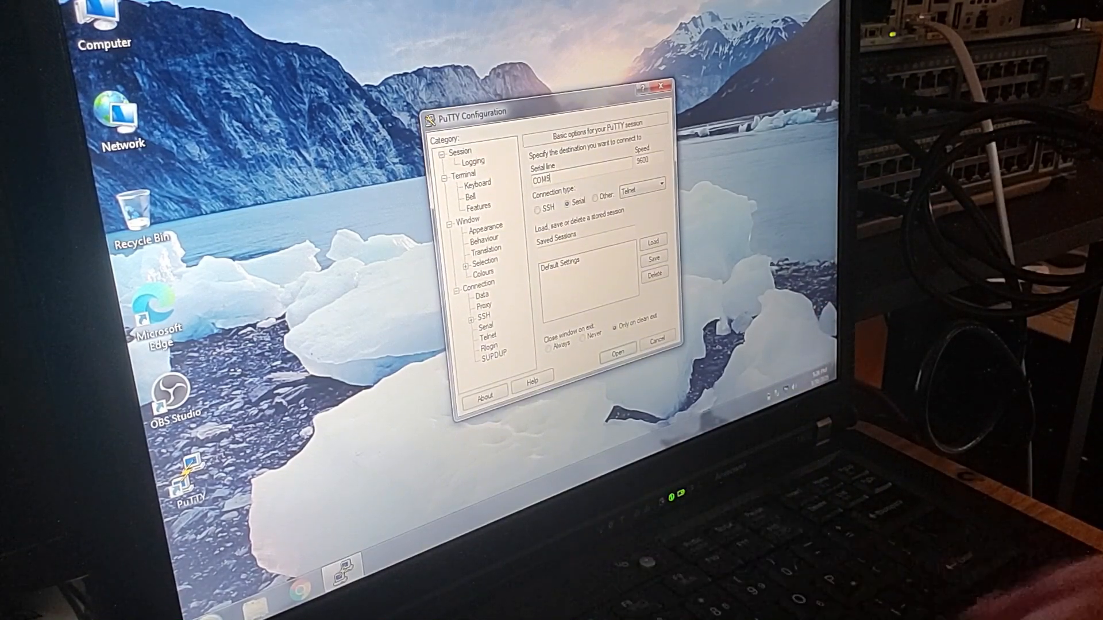
{"action": "left_click", "coordinate": [617, 352]}
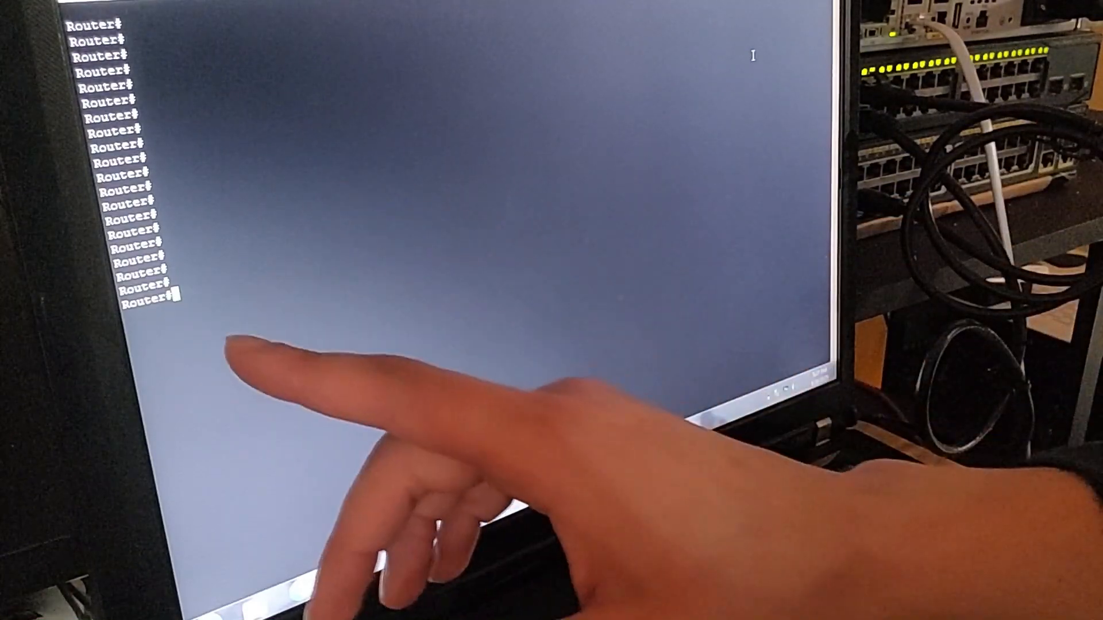
Enter 'conf t' and set the hostname to MainRouter.
{"action": "type", "text": "conf t"}
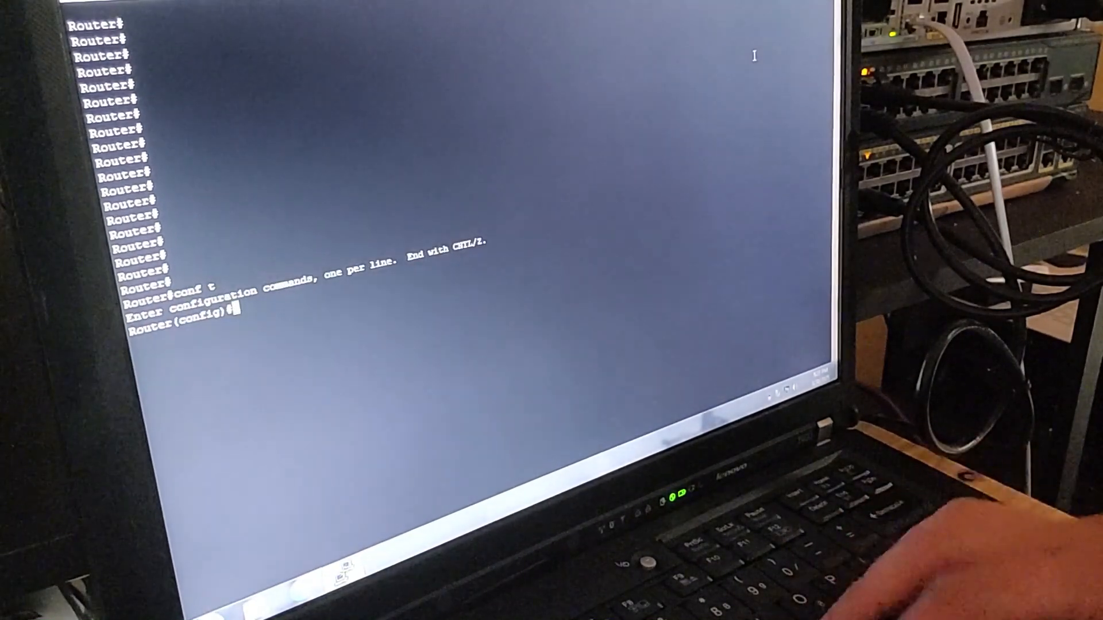
{"action": "key", "text": "enter"}
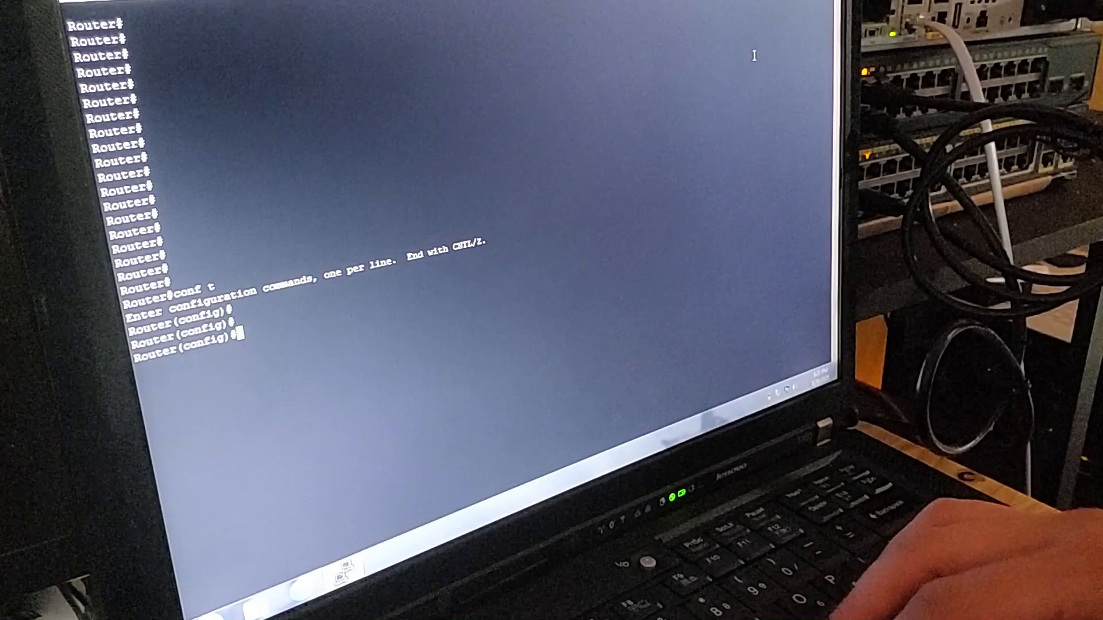
{"action": "type", "text": "hostname"}
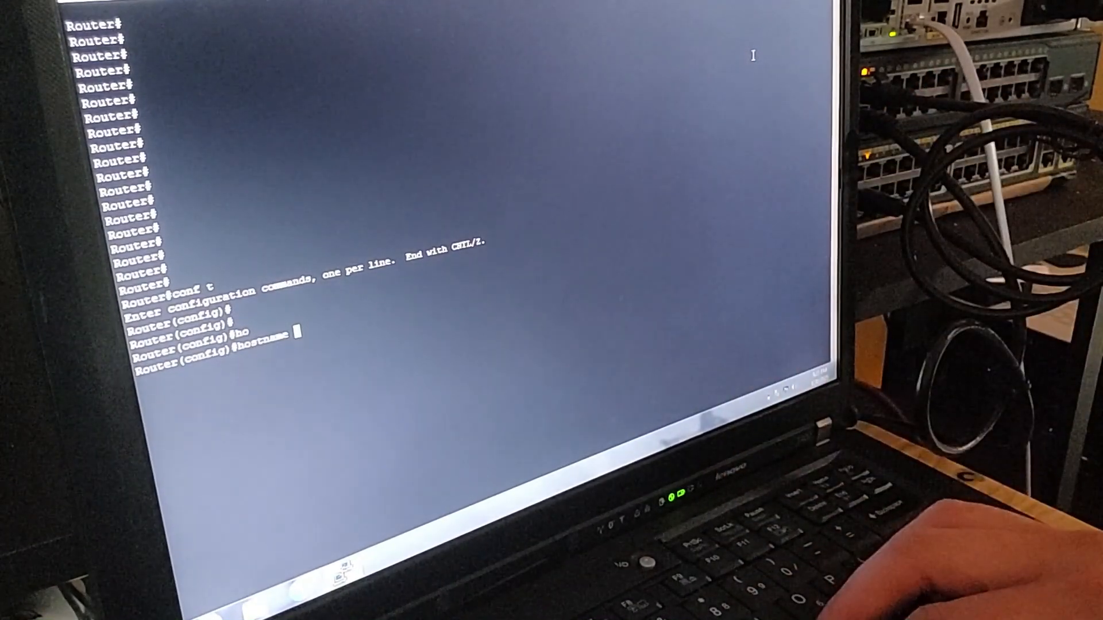
{"action": "type", "text": "Main"}
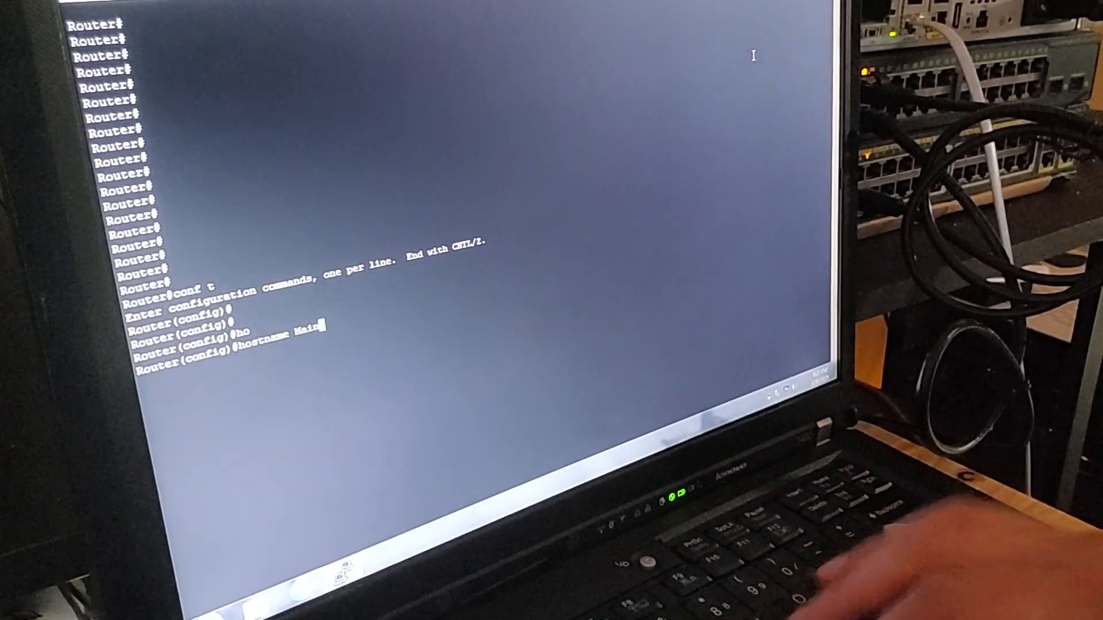
{"action": "type", "text": "nRouter"}
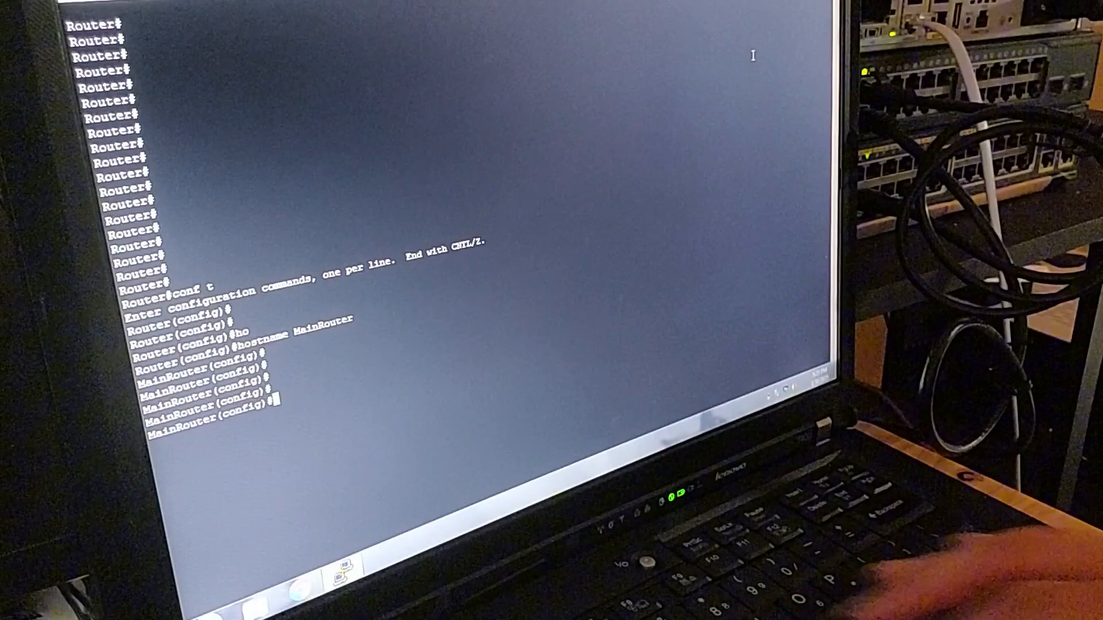
{"action": "type", "text": "line console 0"}
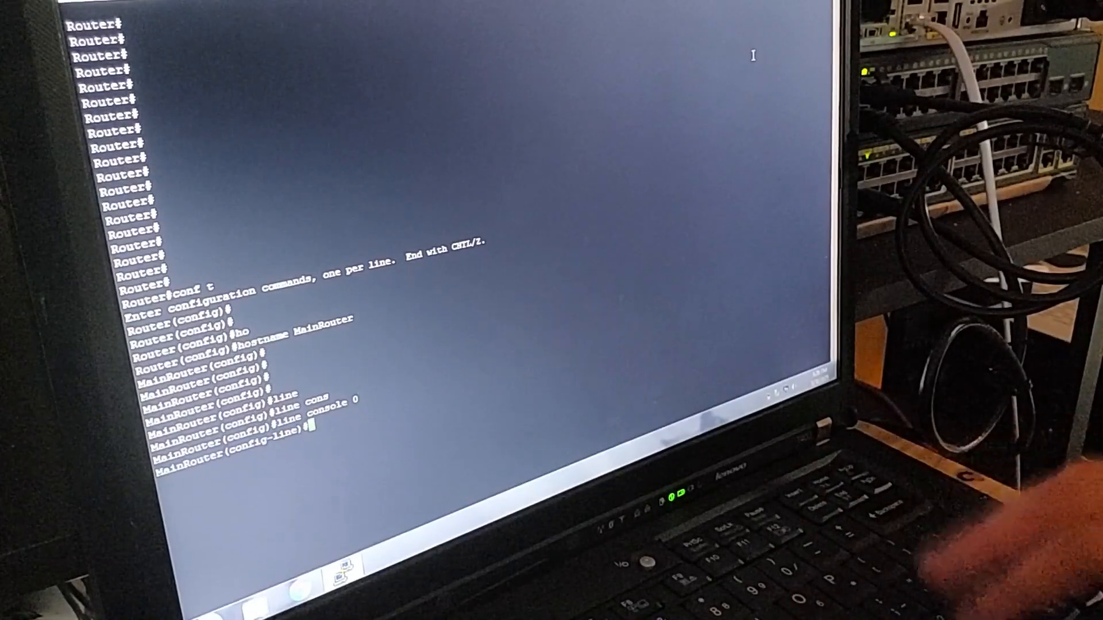
{"action": "type", "text": "p"}
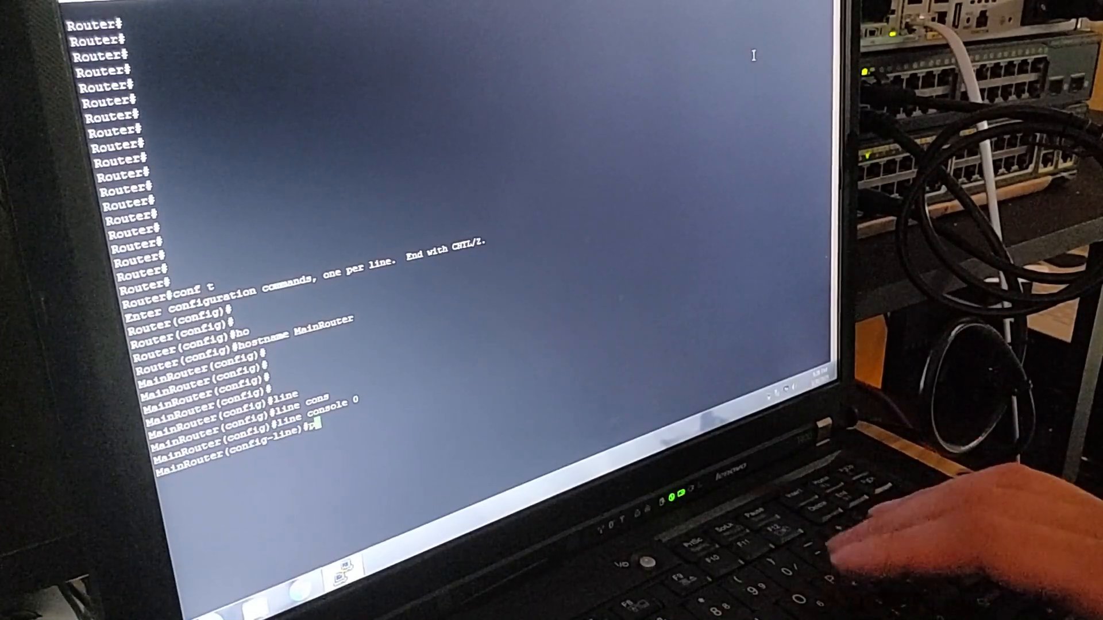
{"action": "type", "text": "password"}
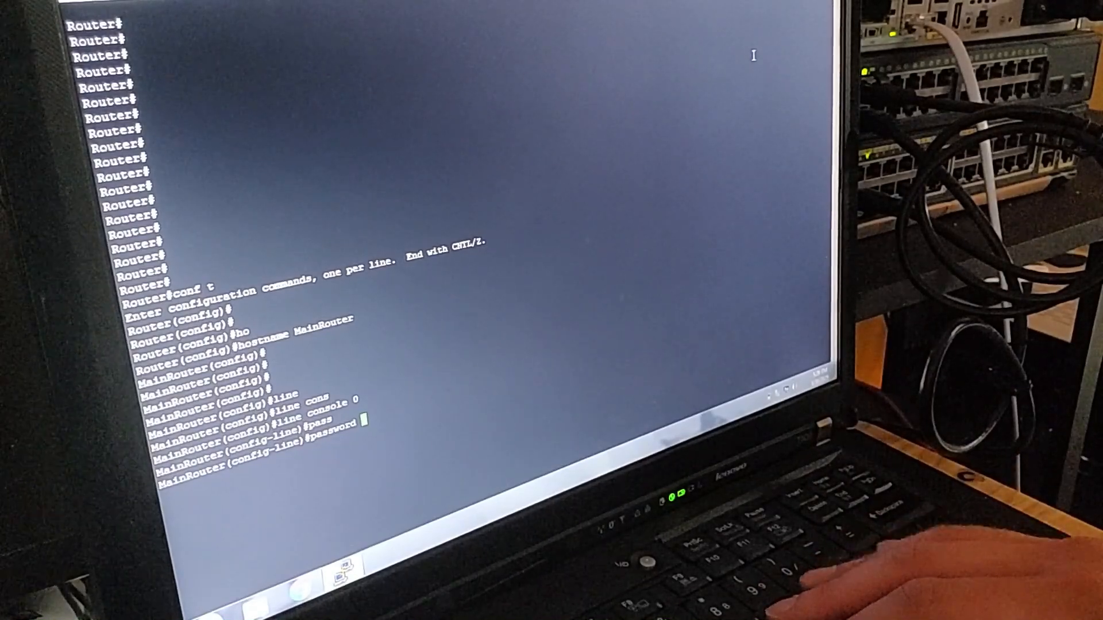
{"action": "type", "text": "c"}
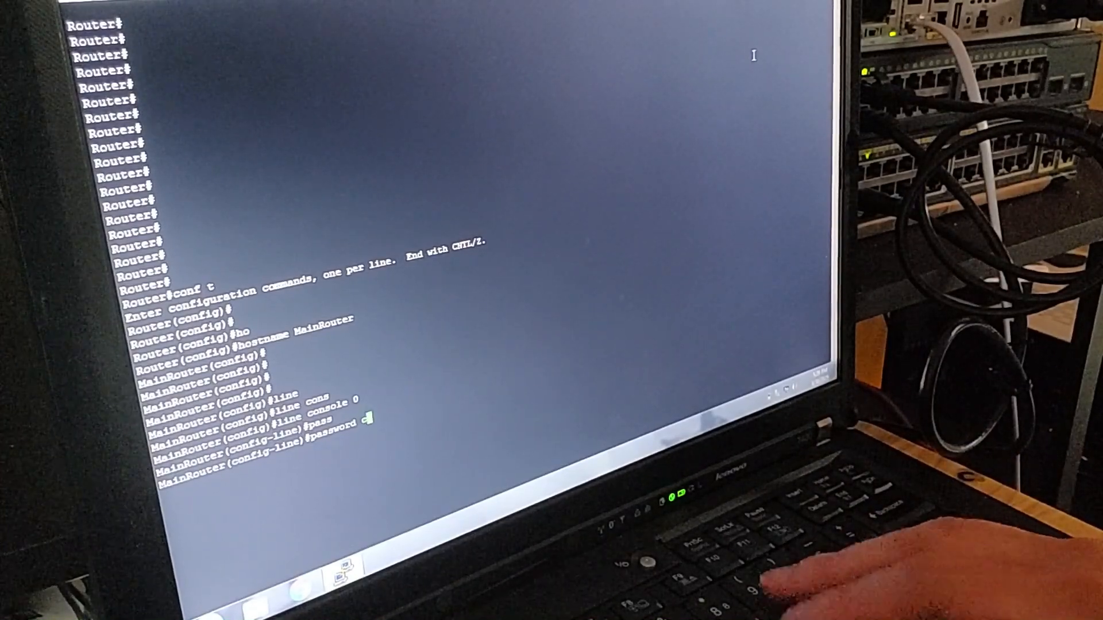
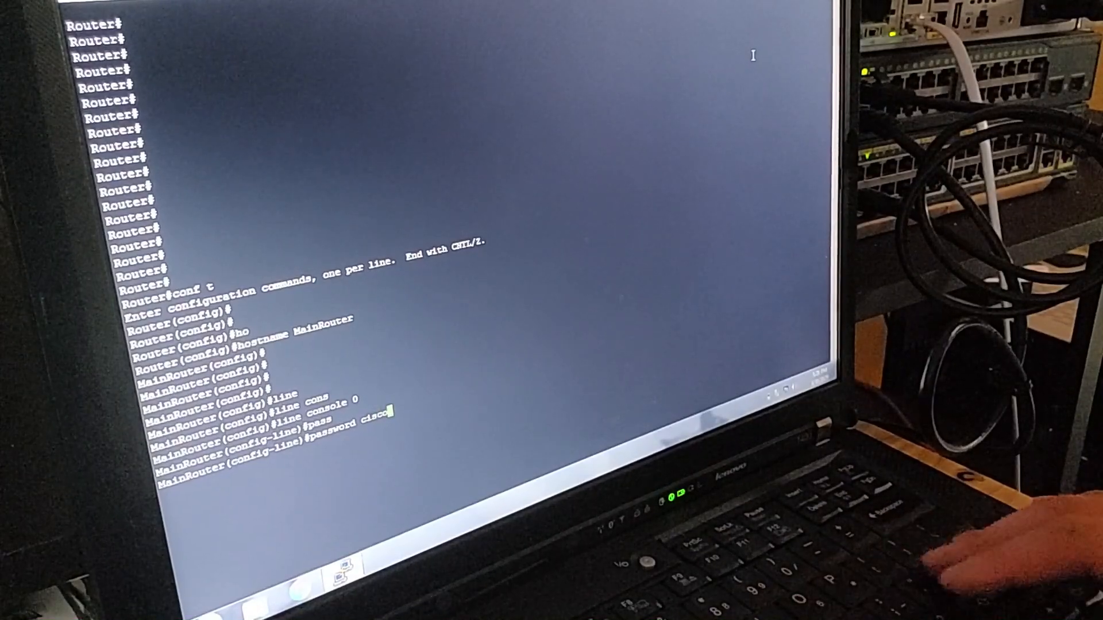
{"action": "key", "text": "enter"}
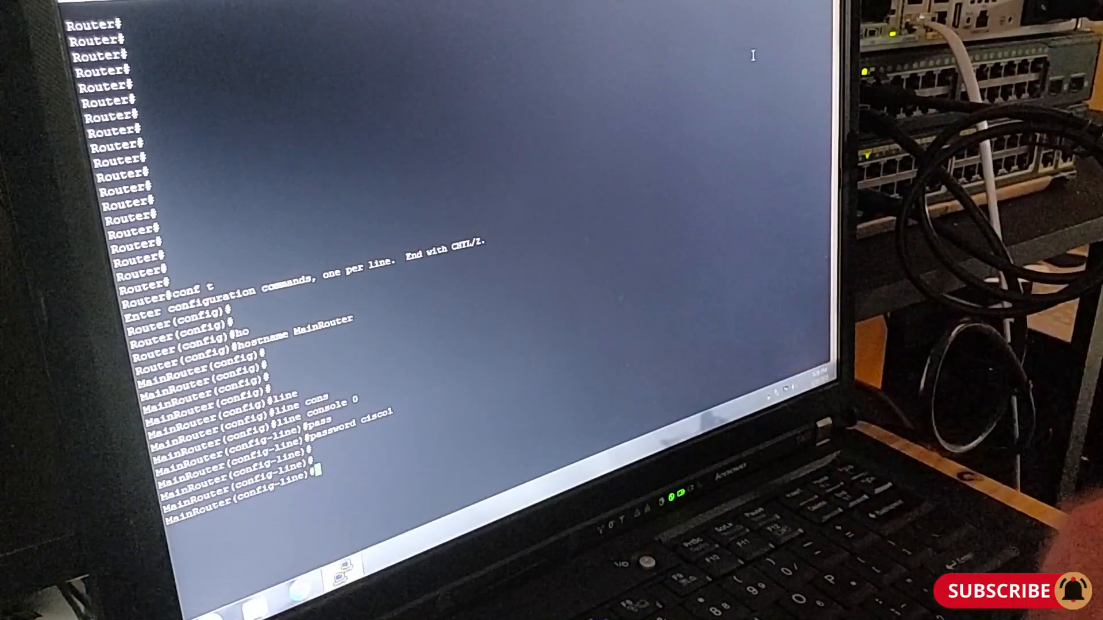
{"action": "key", "text": "ctrl+z"}
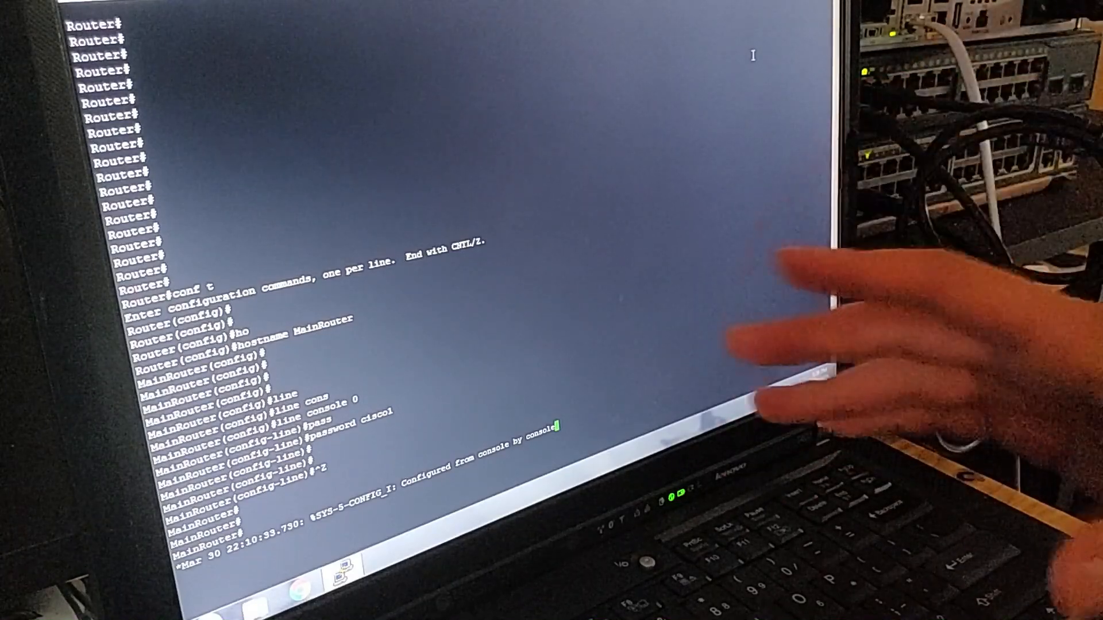
{"action": "key", "text": "enter"}
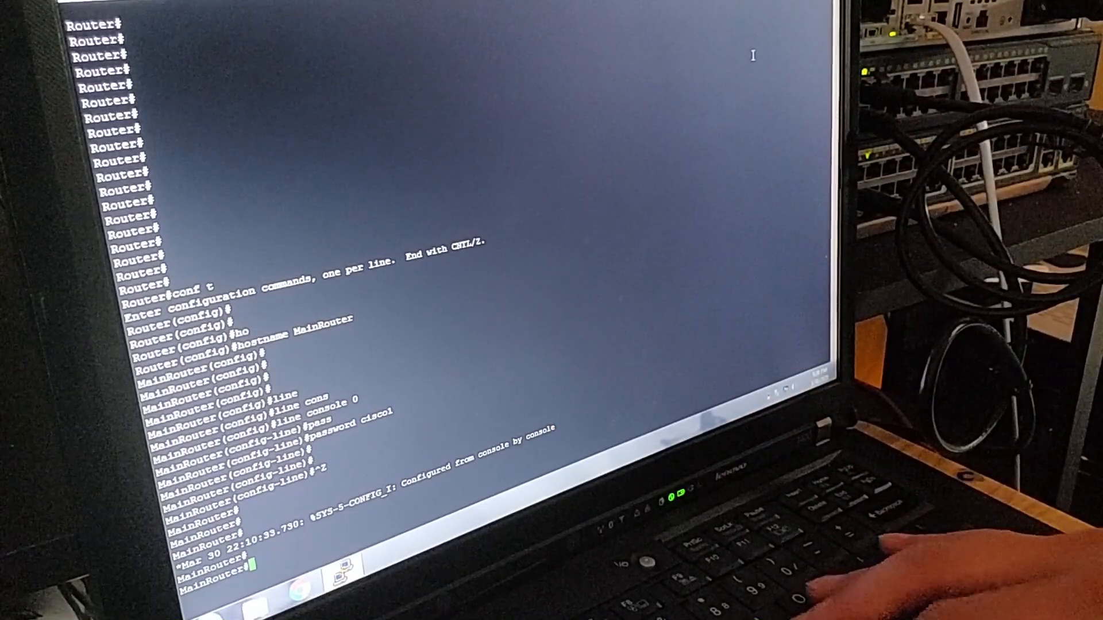
{"action": "type", "text": "conf t"}
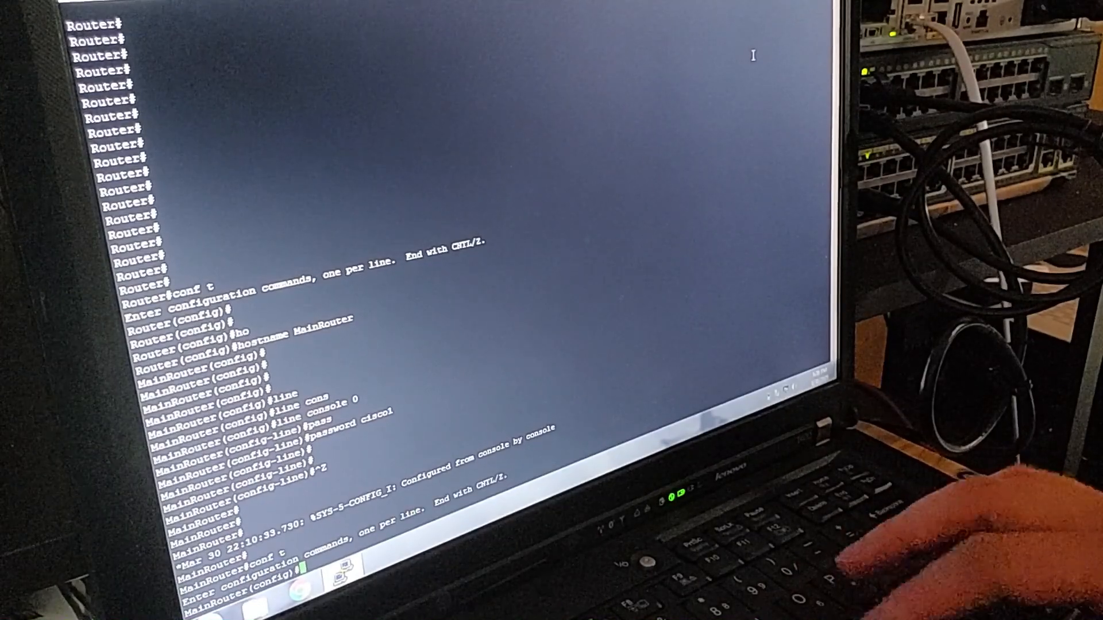
{"action": "type", "text": "enable password"}
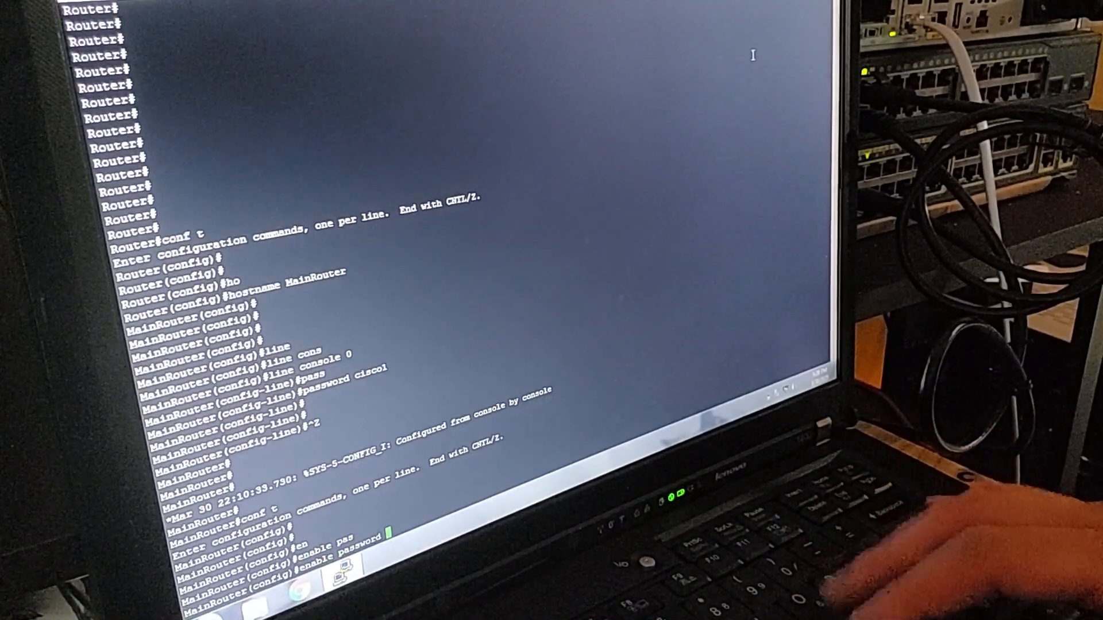
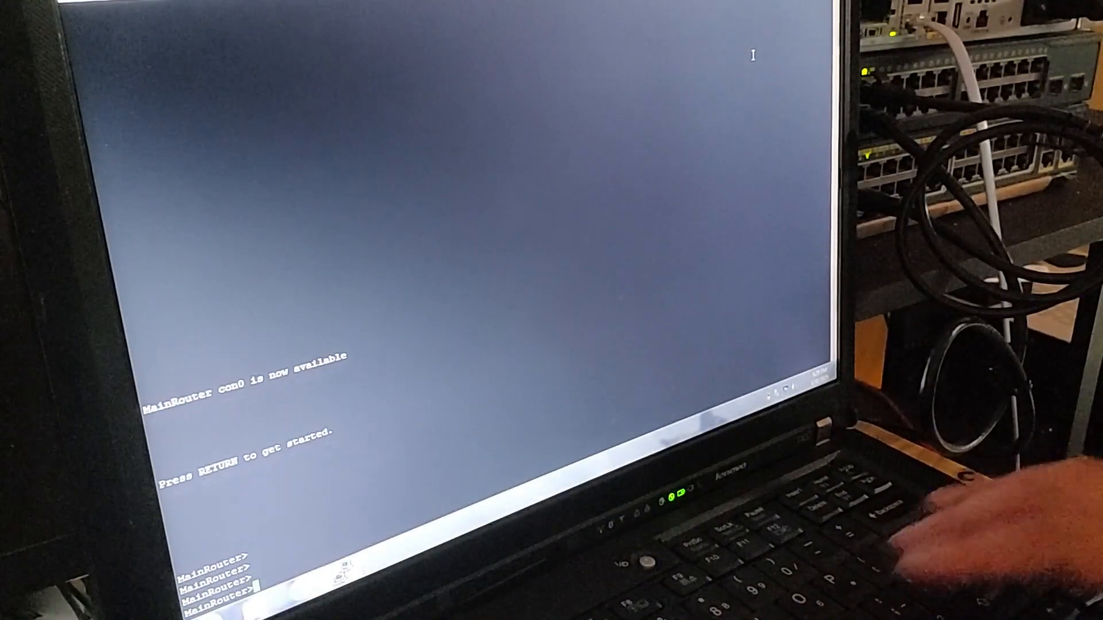
Log back in with 'en' and the enable password, then start a show command.
{"action": "type", "text": "en"}
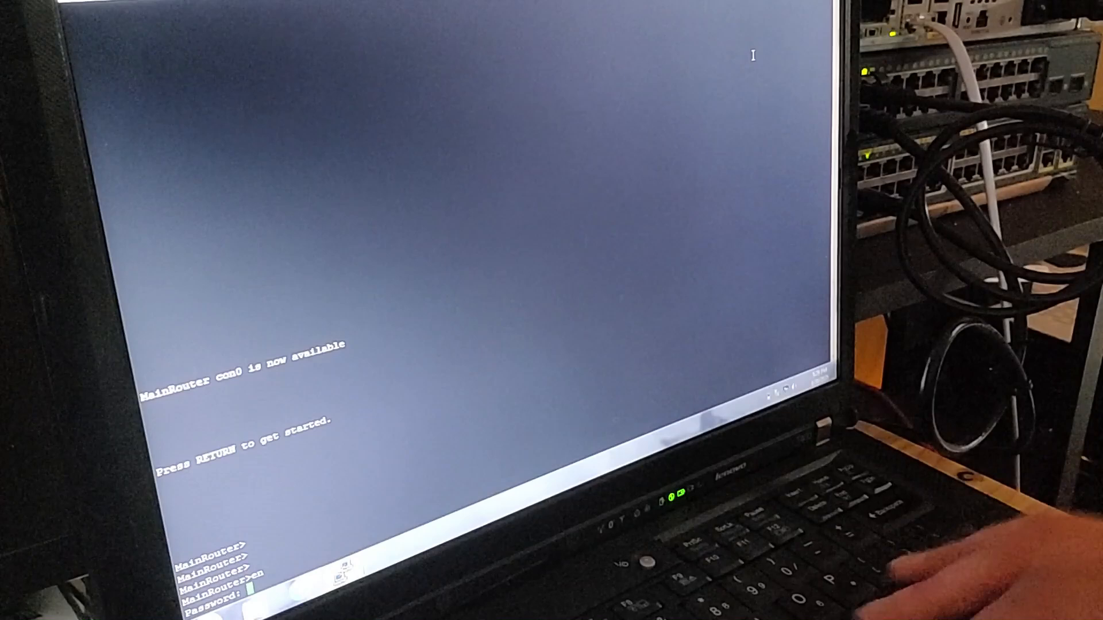
{"action": "key", "text": "Return"}
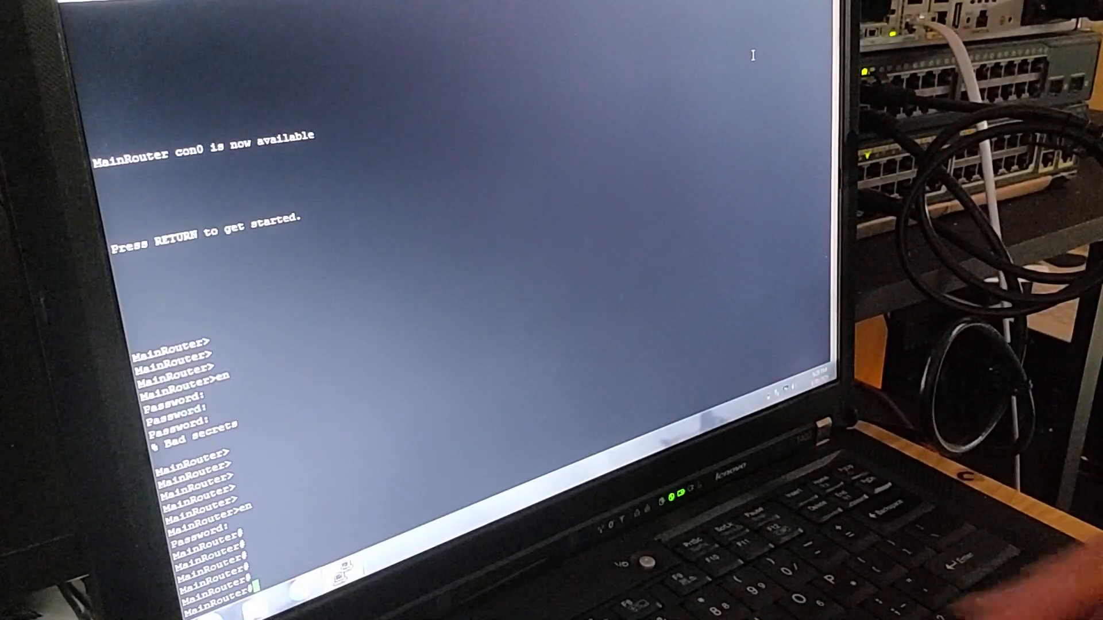
{"action": "type", "text": "show"}
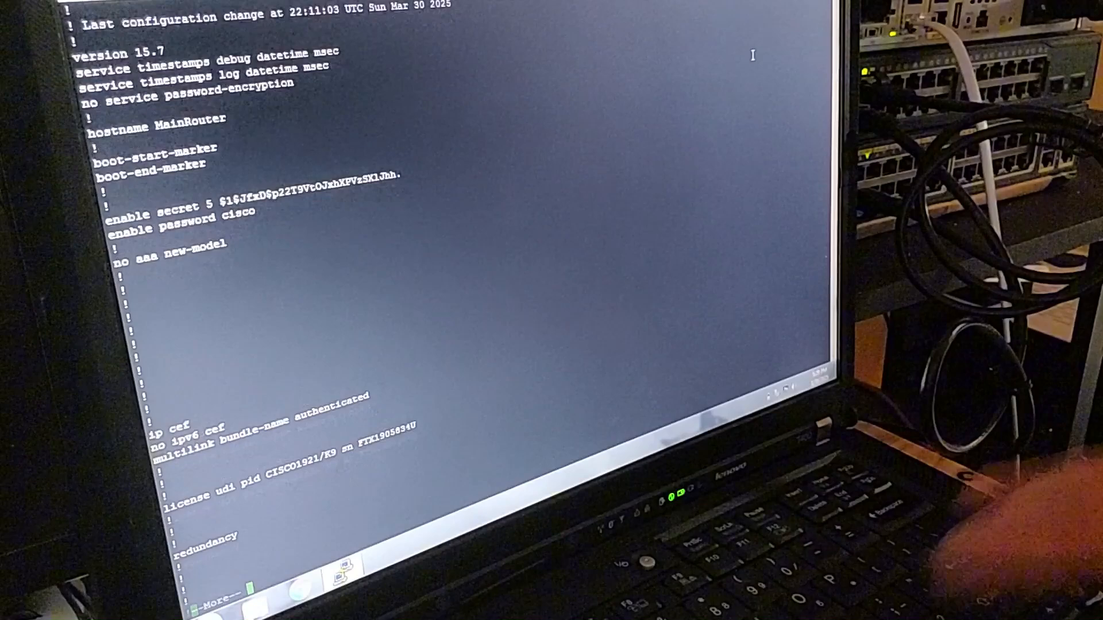
Page through the remaining running configuration with Space.
{"action": "key", "text": "space"}
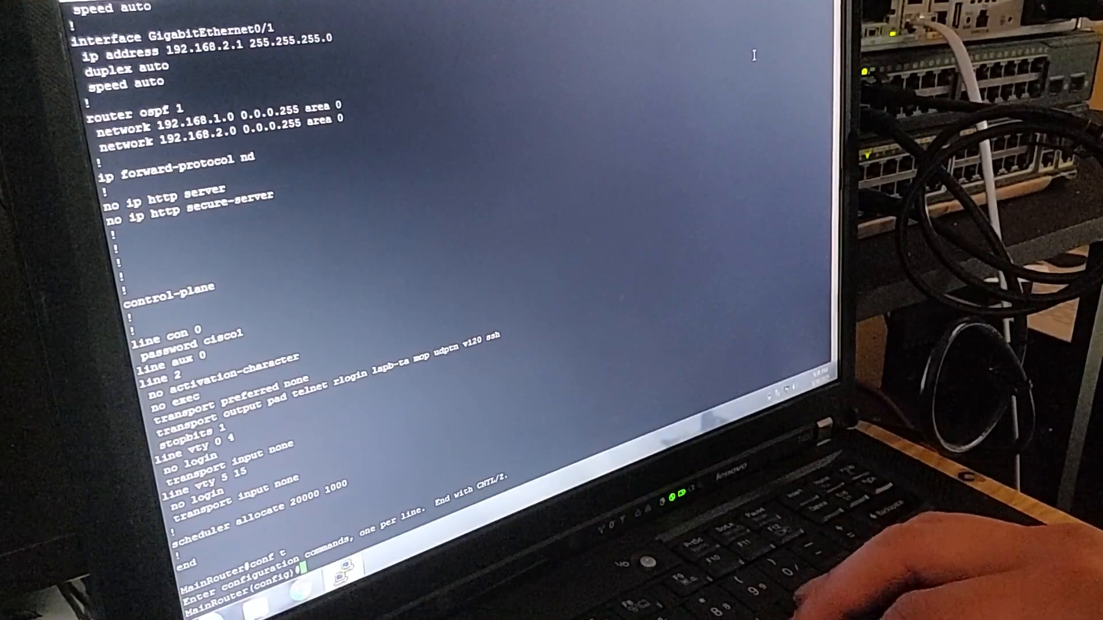
{"action": "type", "text": "no"}
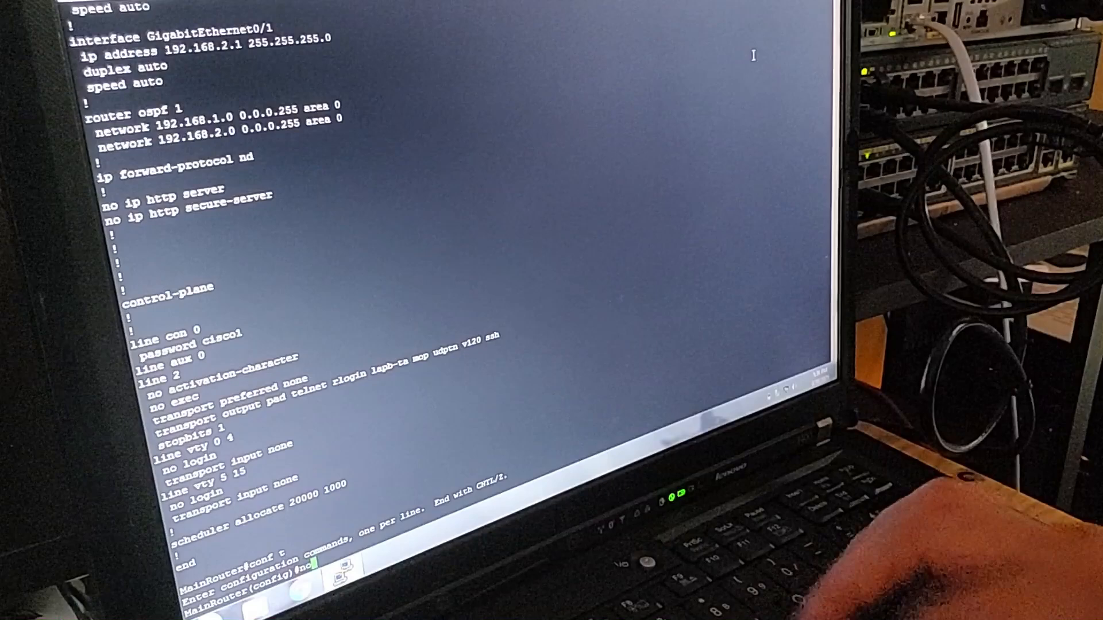
{"action": "type", "text": "no enable sec"}
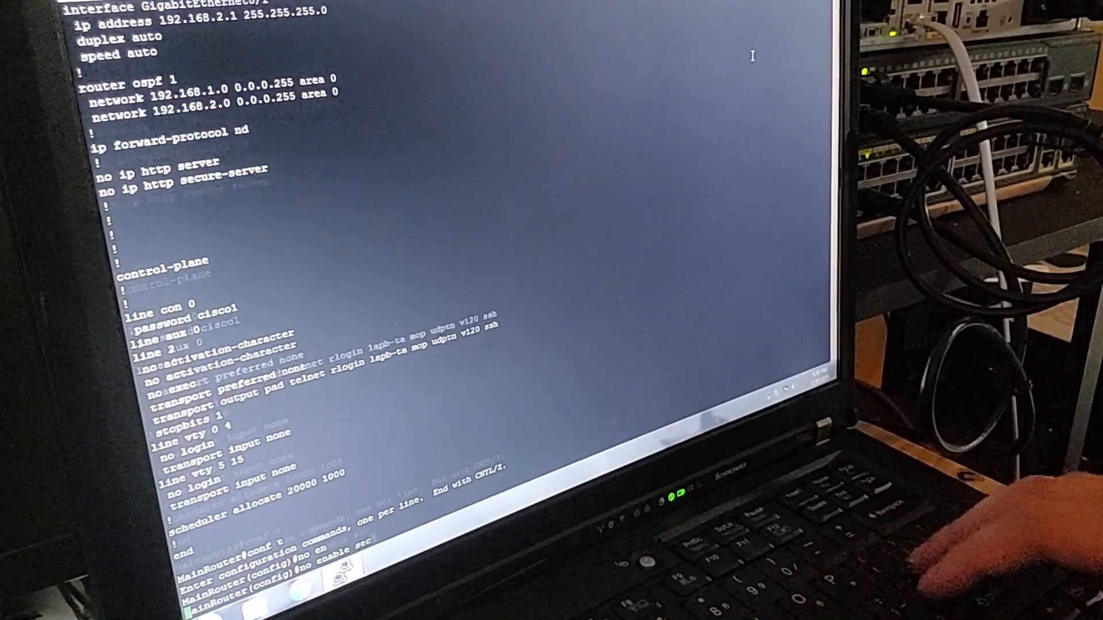
{"action": "type", "text": "no enable secret"}
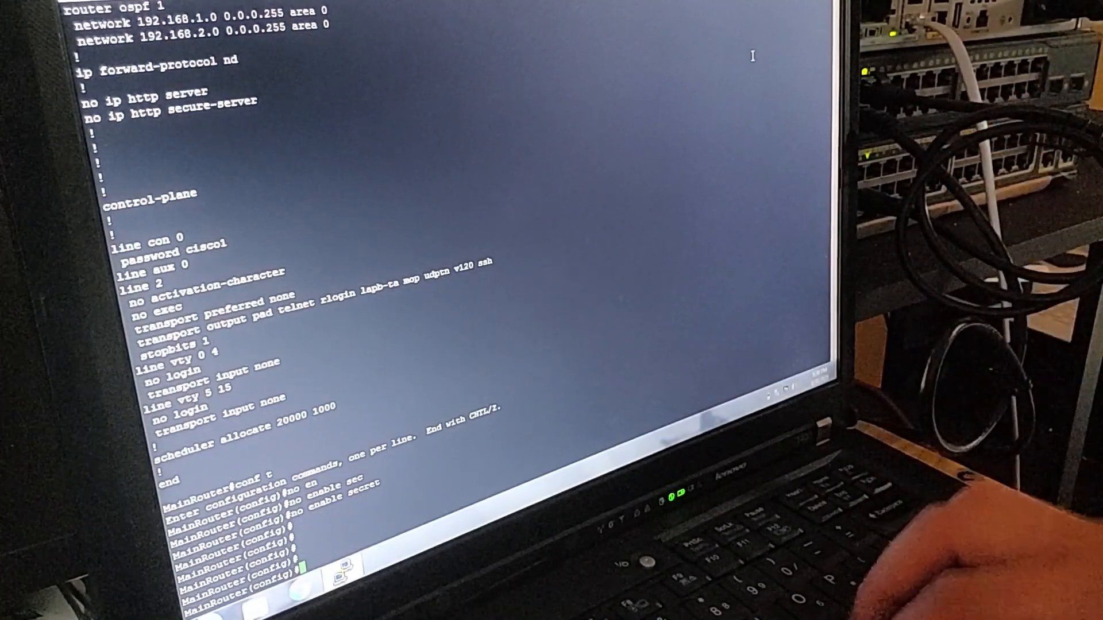
{"action": "type", "text": "enabl"}
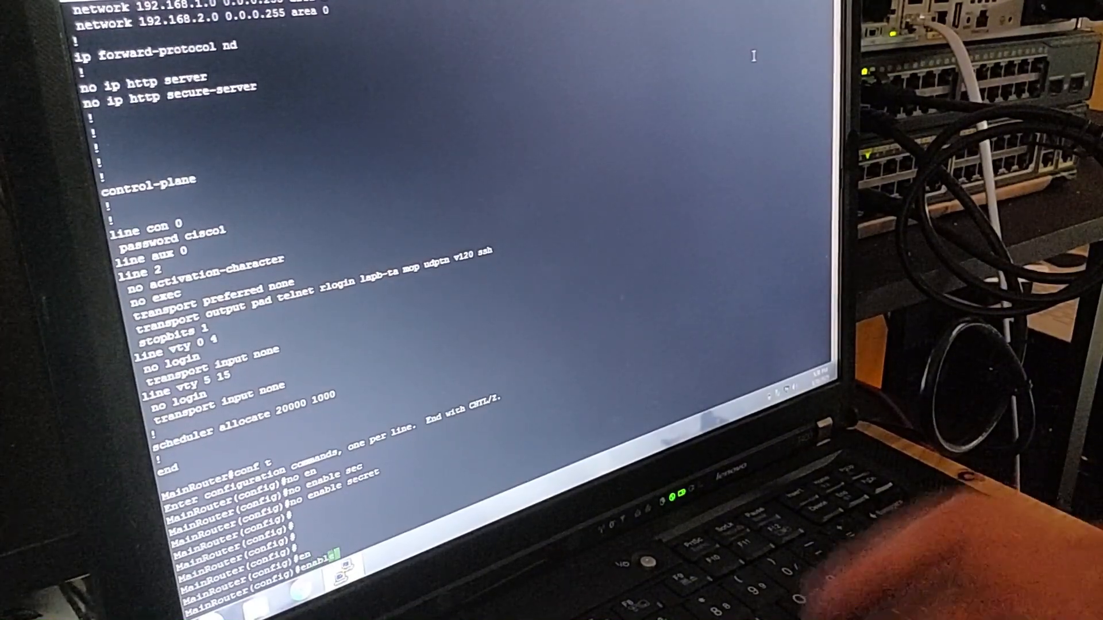
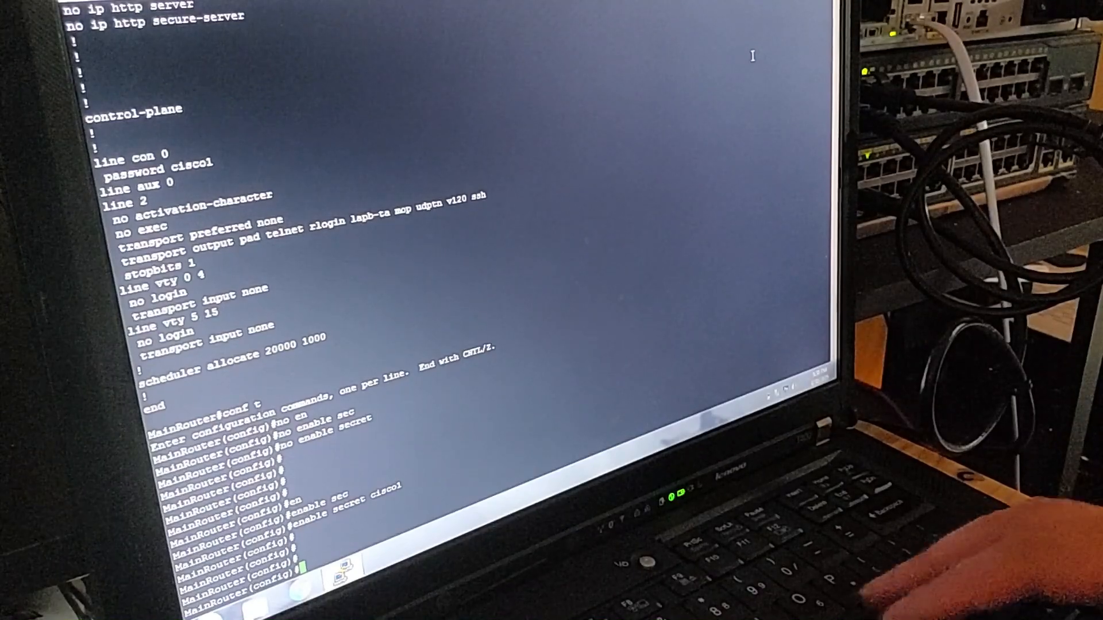
{"action": "type", "text": "ex"}
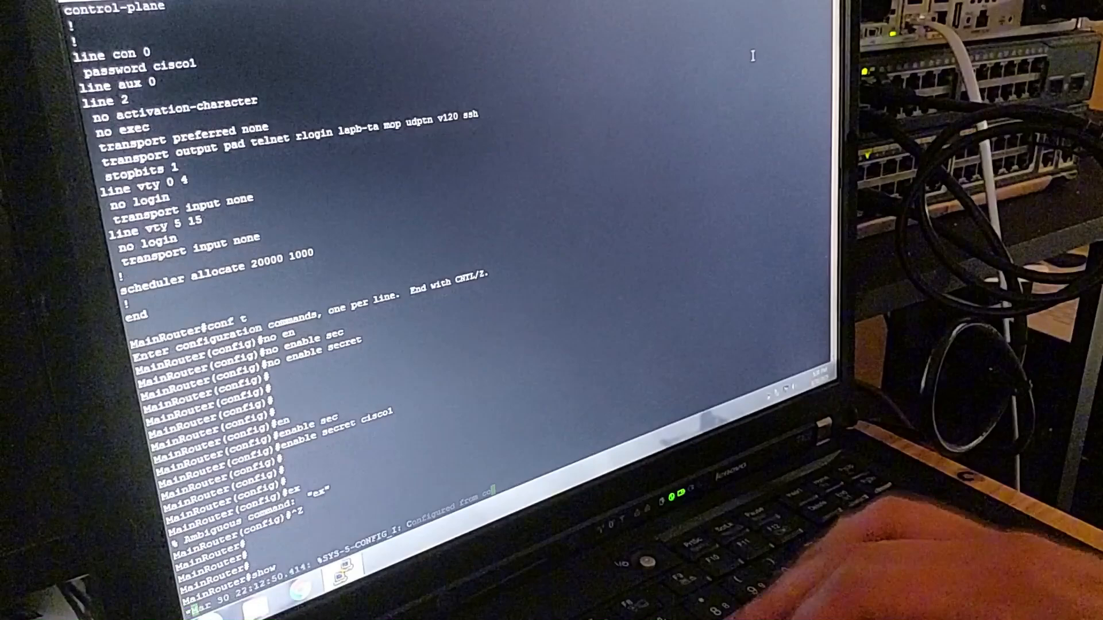
Run 'show running-config' and page through it to confirm the hashed enable secret.
{"action": "type", "text": "show running-config"}
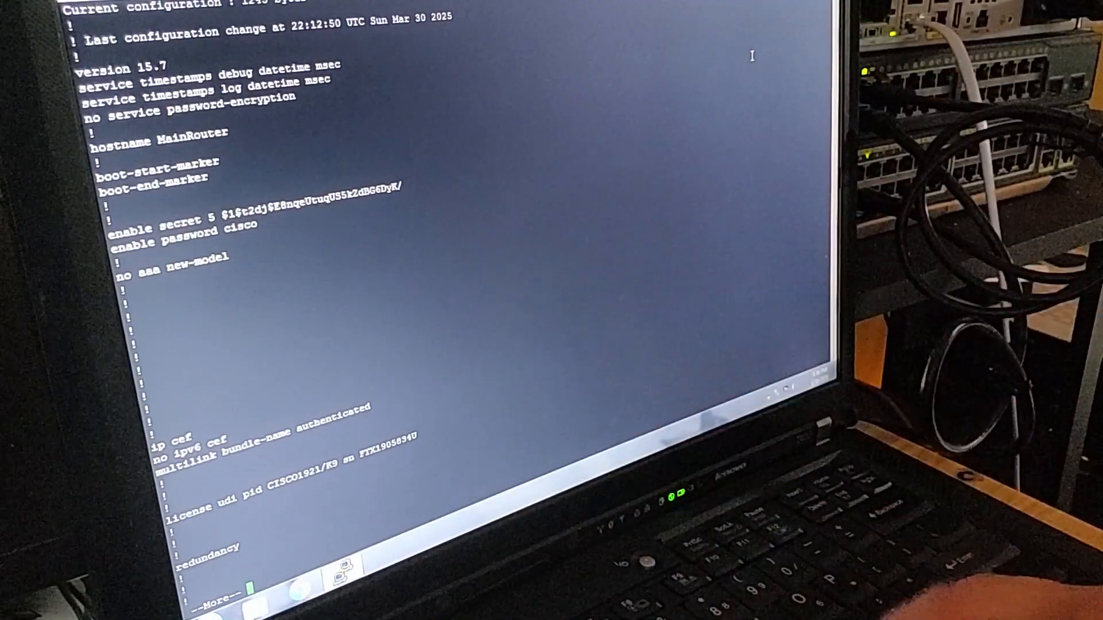
{"action": "key", "text": "space"}
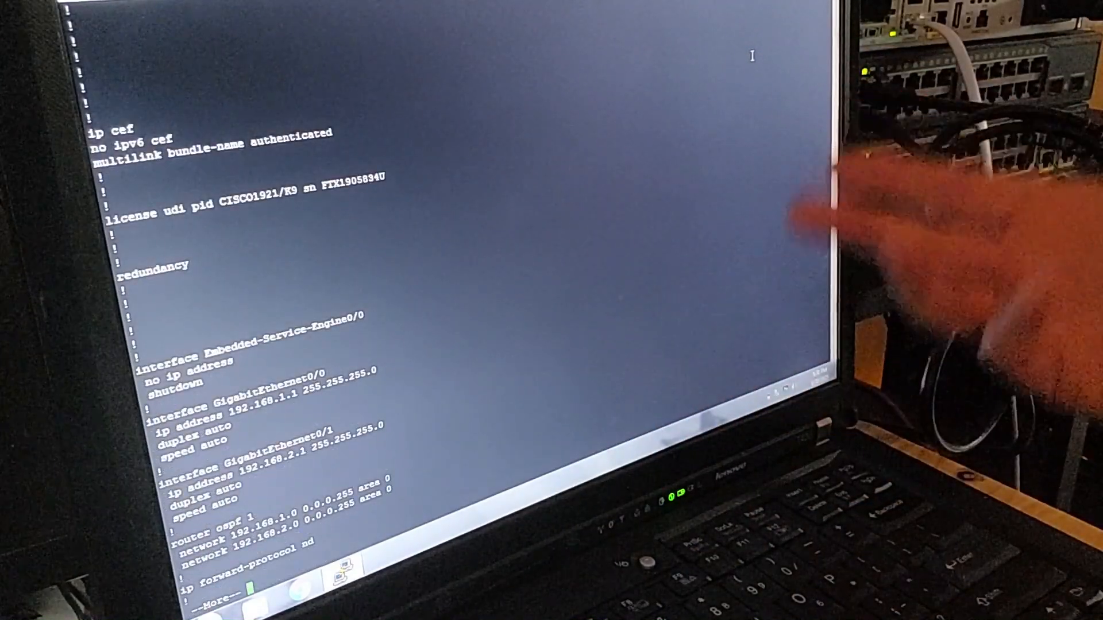
{"action": "key", "text": "space"}
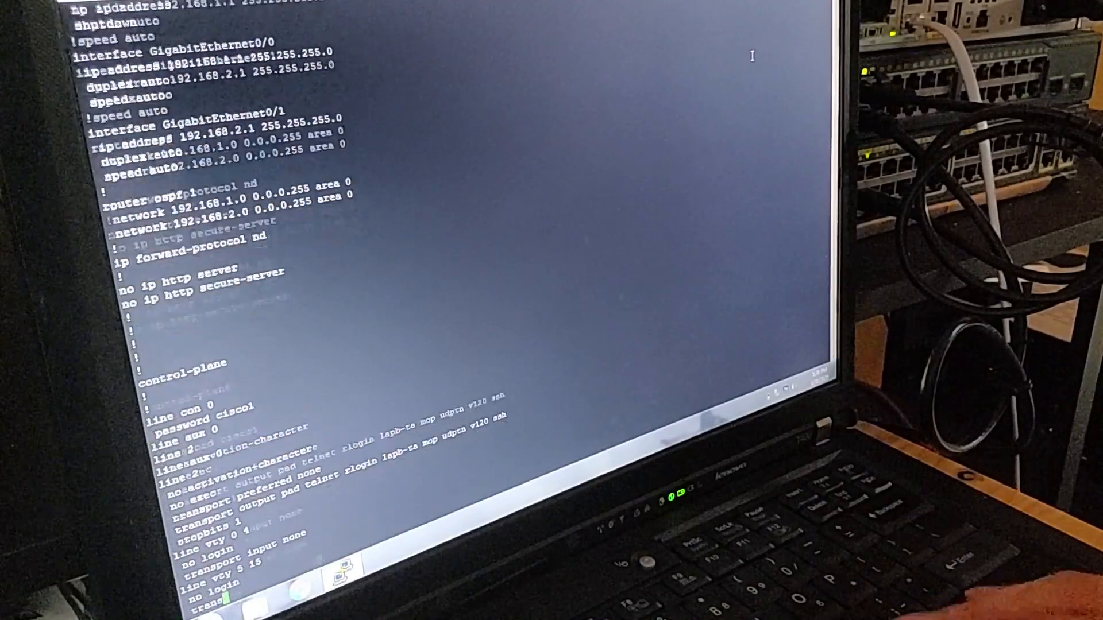
{"action": "scroll", "scroll_direction": "down", "scroll_amount": 3}
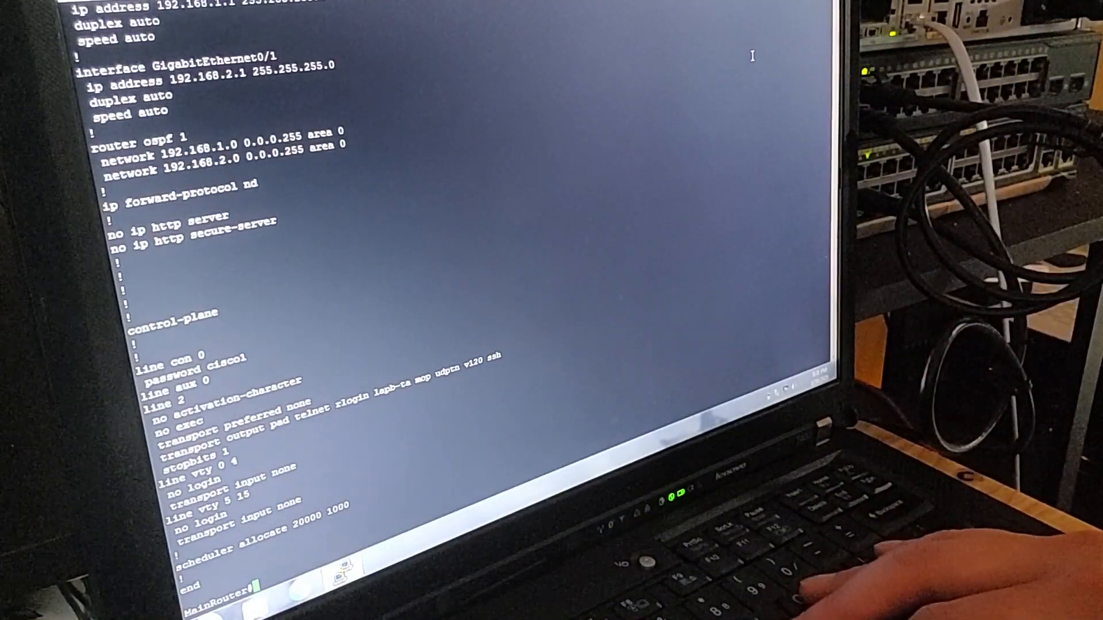
{"action": "type", "text": "conf t"}
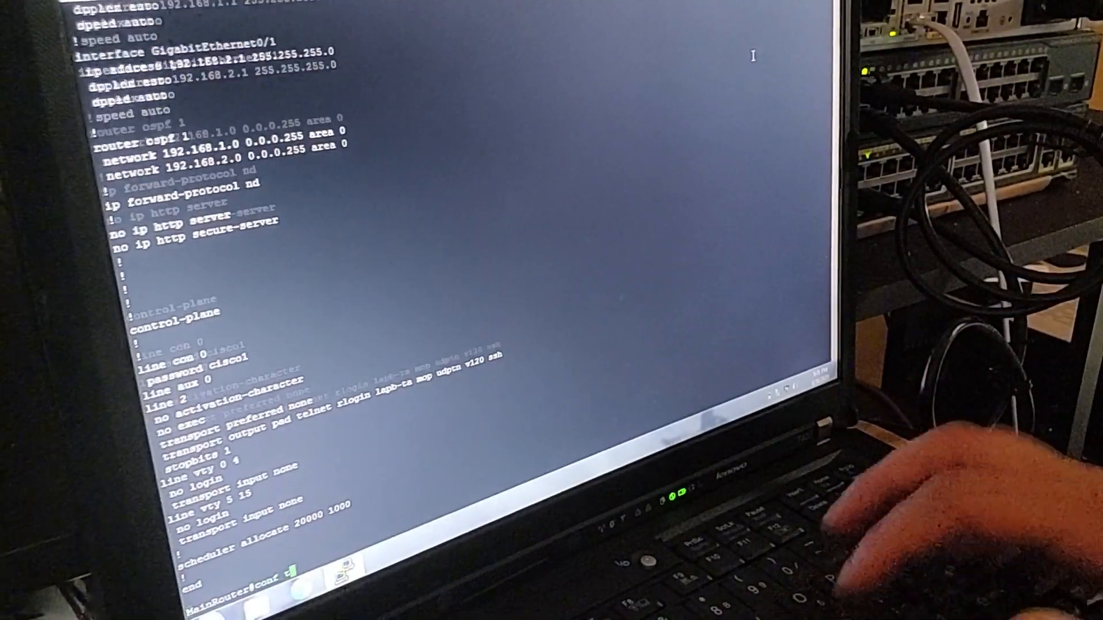
{"action": "type", "text": "line"}
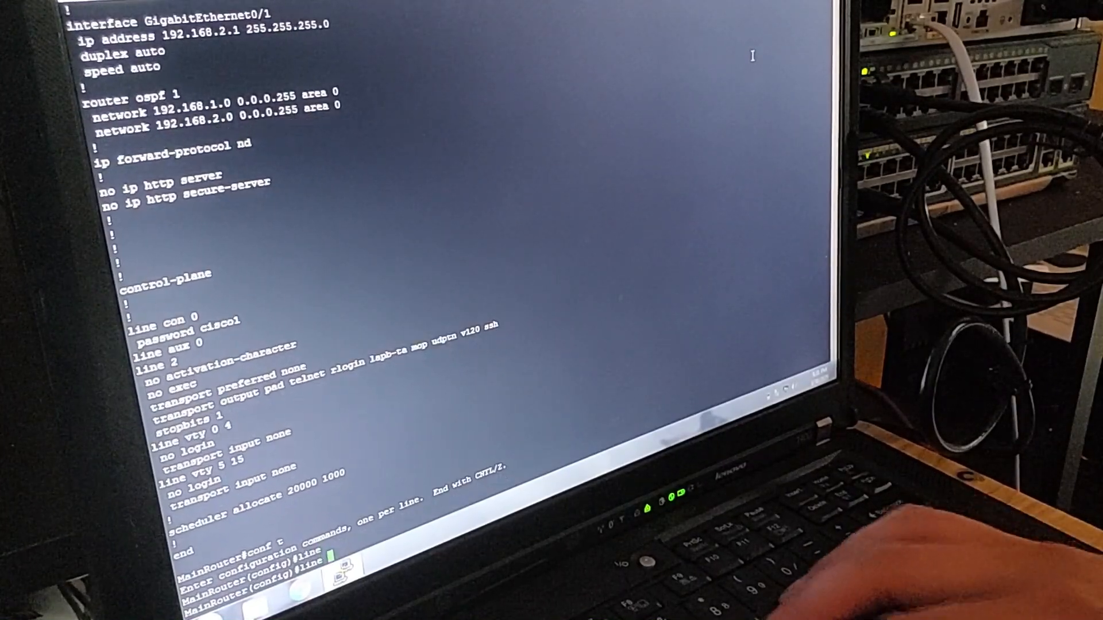
{"action": "type", "text": "VTY 0 15"}
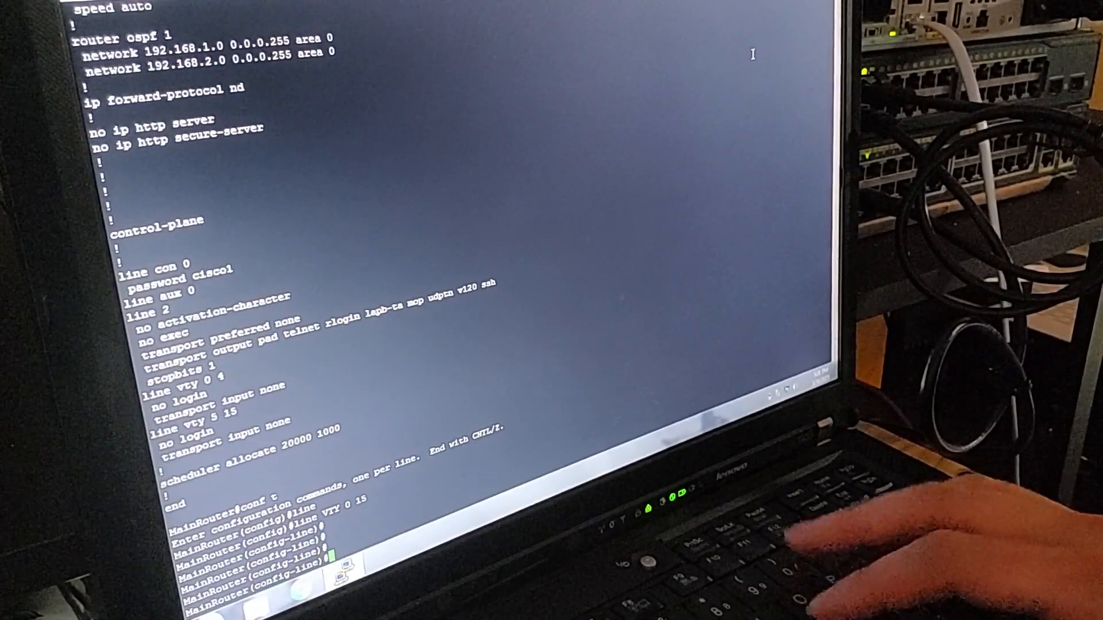
{"action": "type", "text": "pas"}
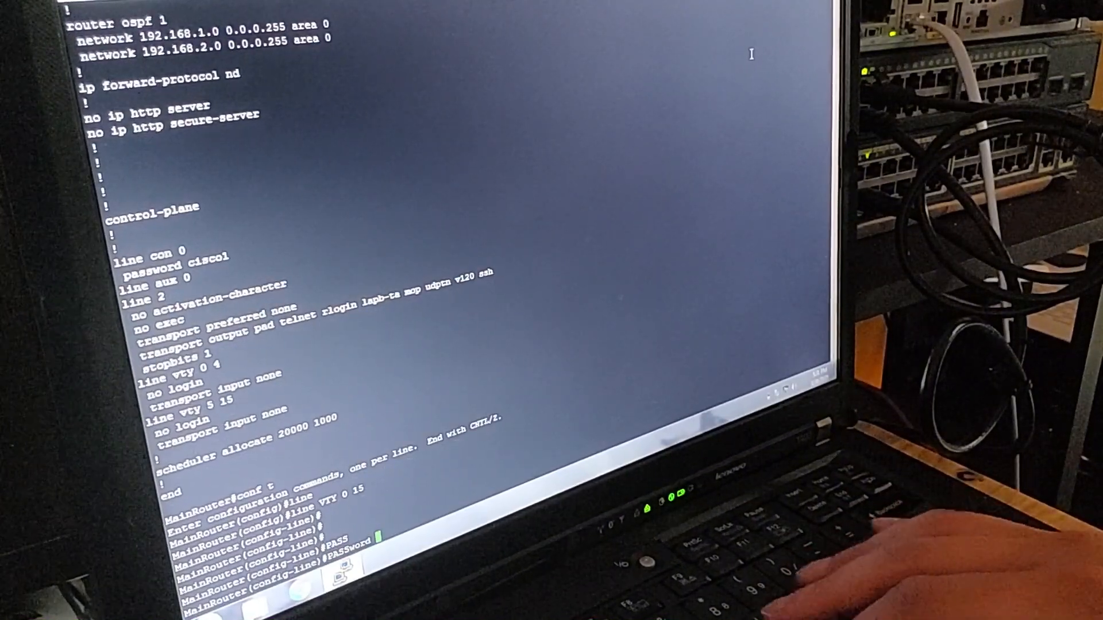
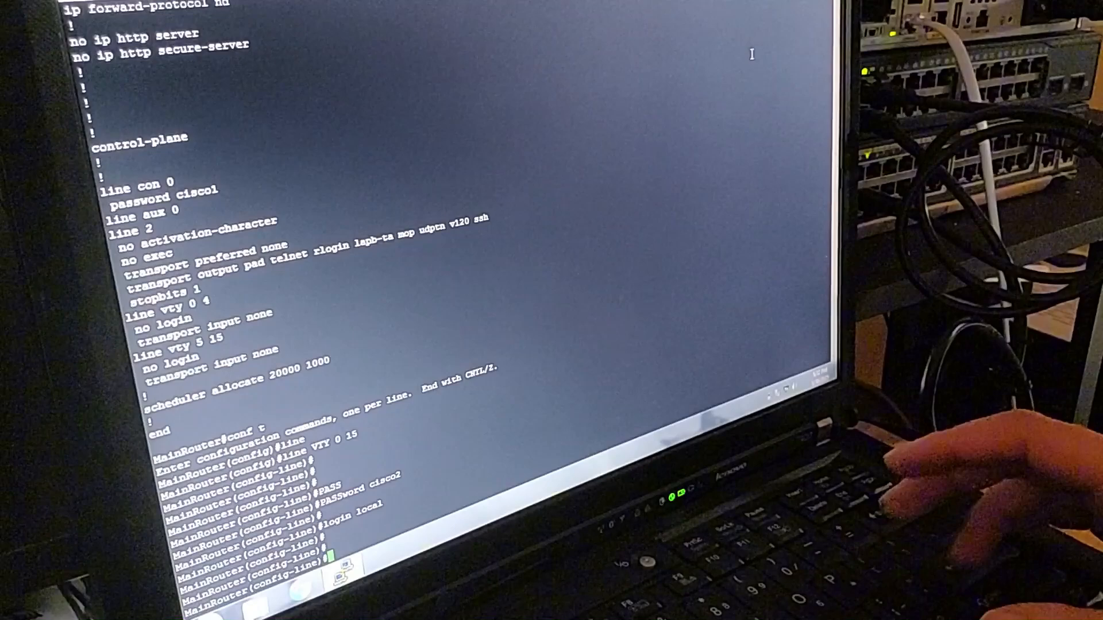
{"action": "key", "text": "ctrl+z"}
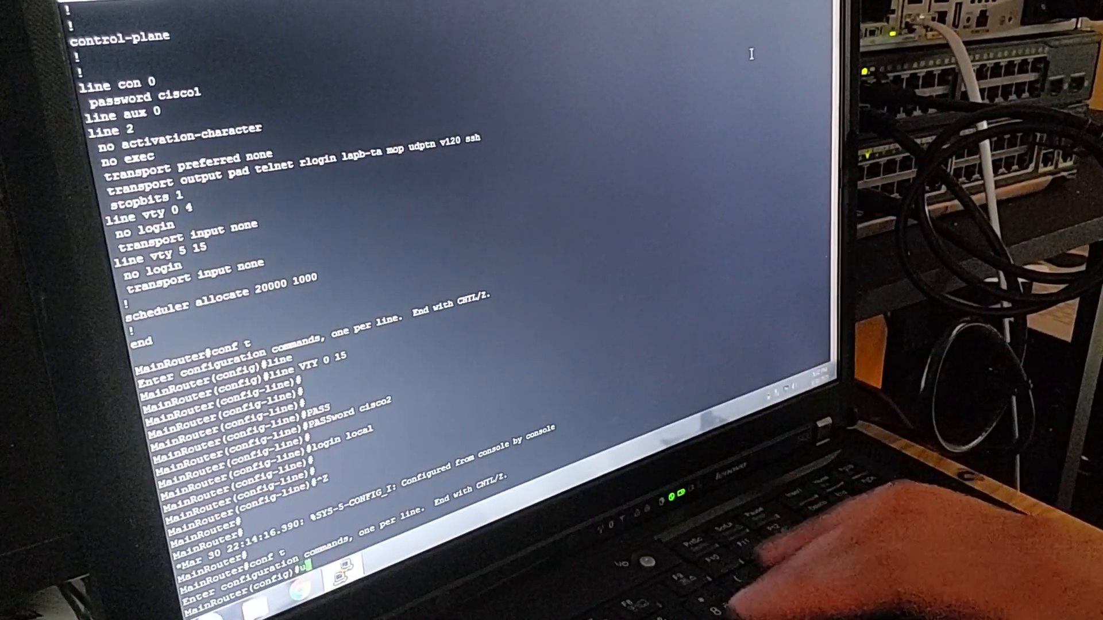
{"action": "type", "text": "username"}
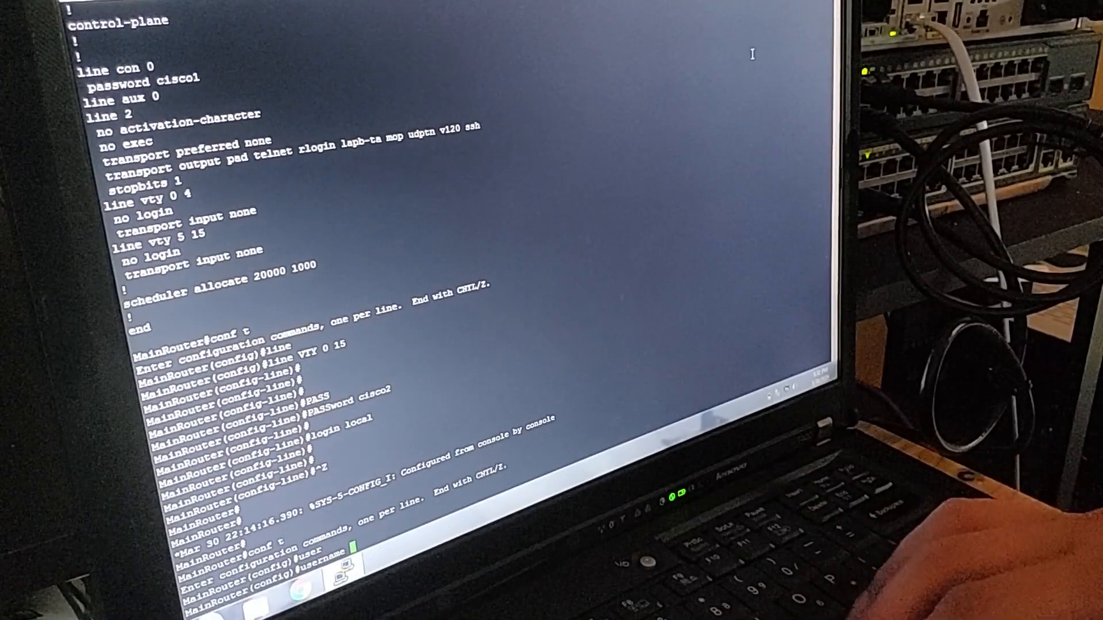
{"action": "type", "text": "Carlos"}
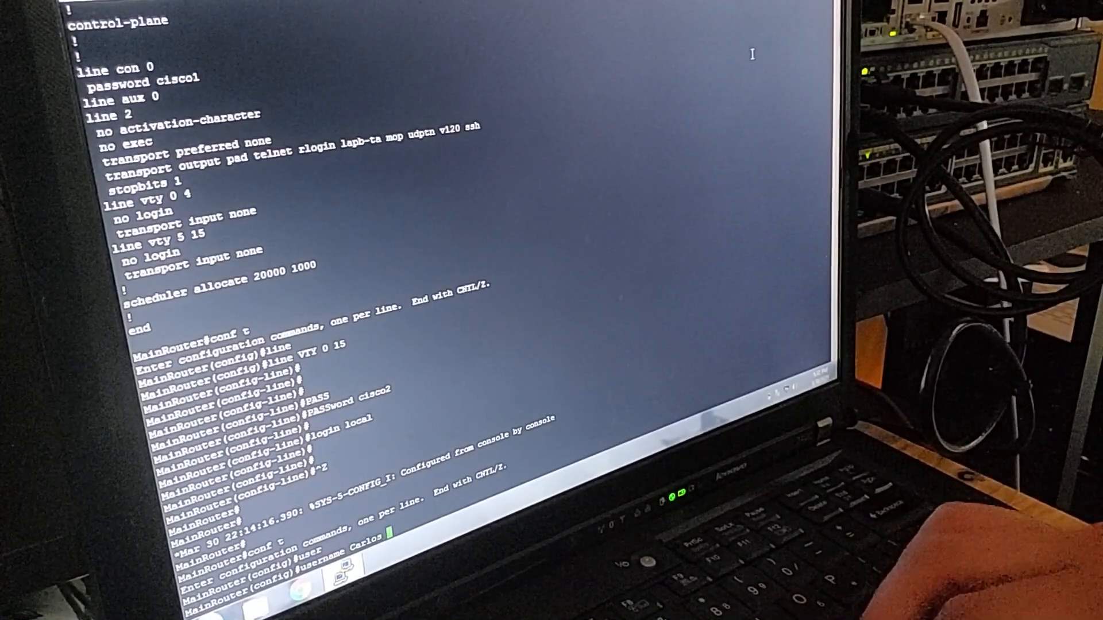
{"action": "type", "text": "o"}
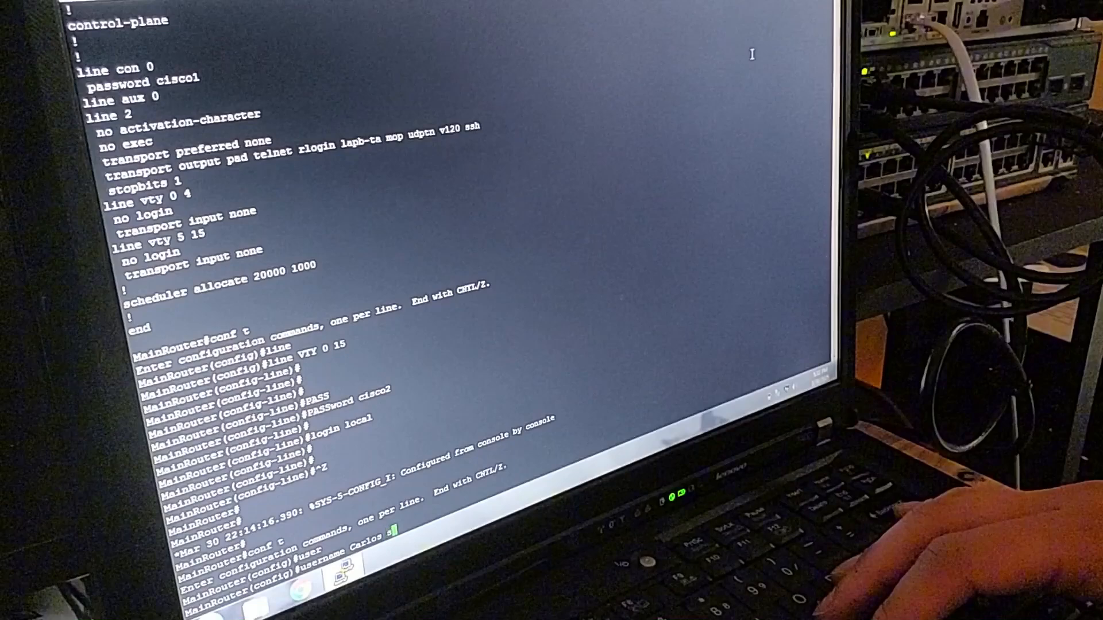
{"action": "type", "text": "ecret"}
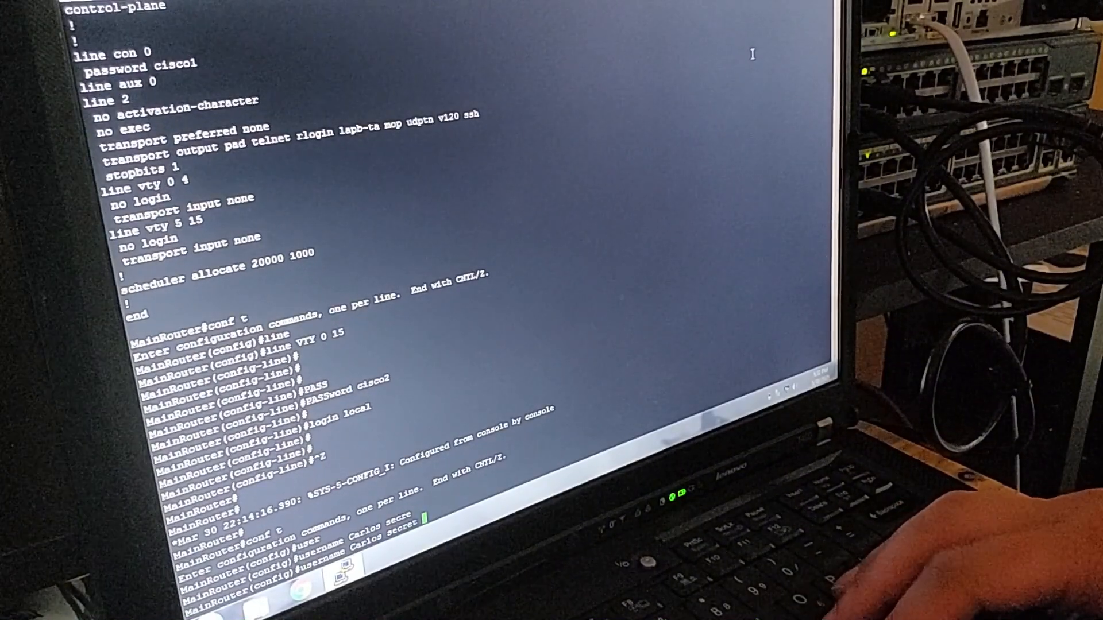
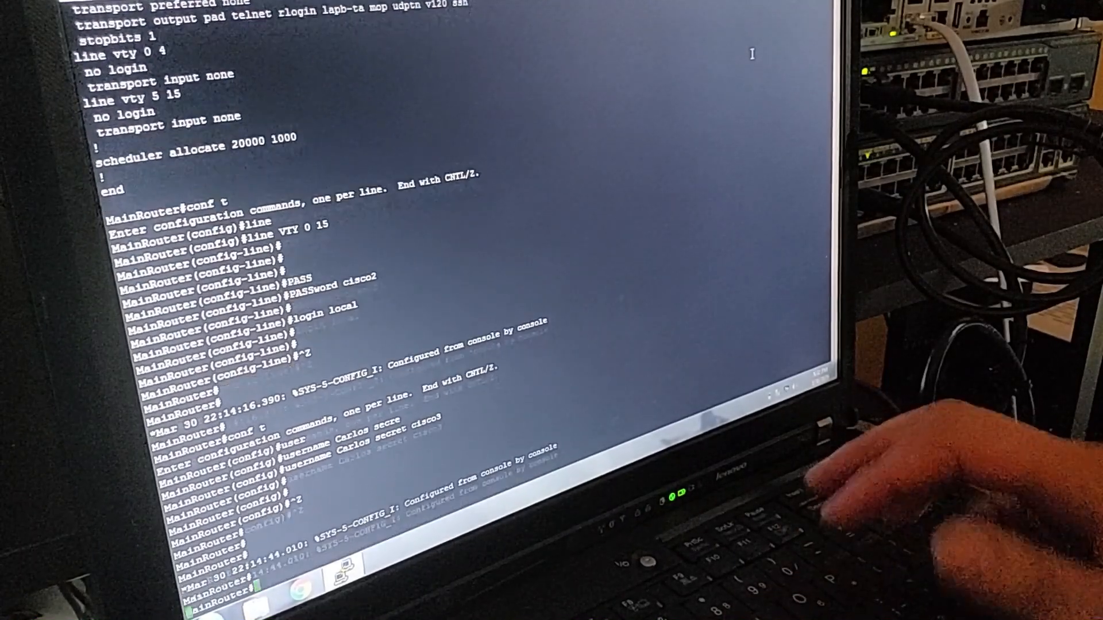
{"action": "type", "text": "show ru"}
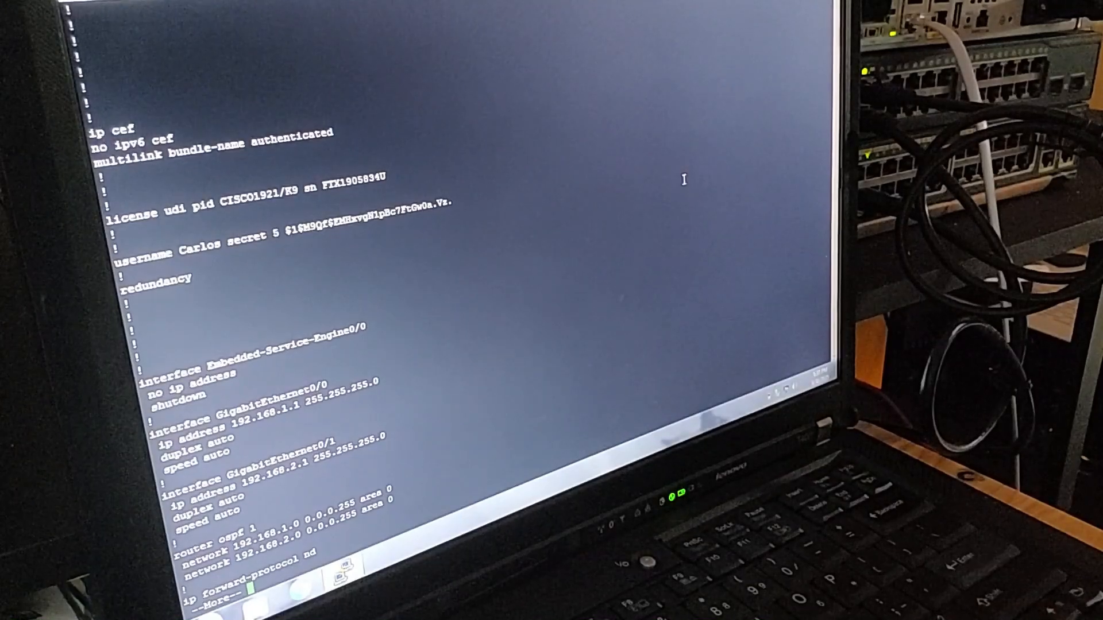
Page through show running-config to the vty lines with password and local login.
{"action": "key", "text": "space"}
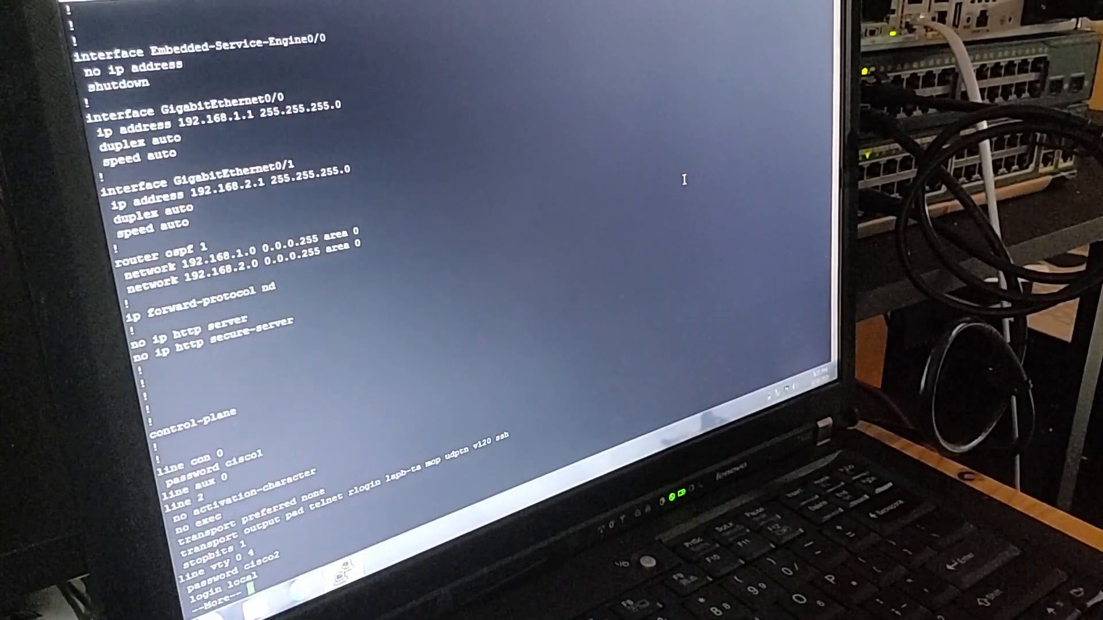
{"action": "key", "text": "space"}
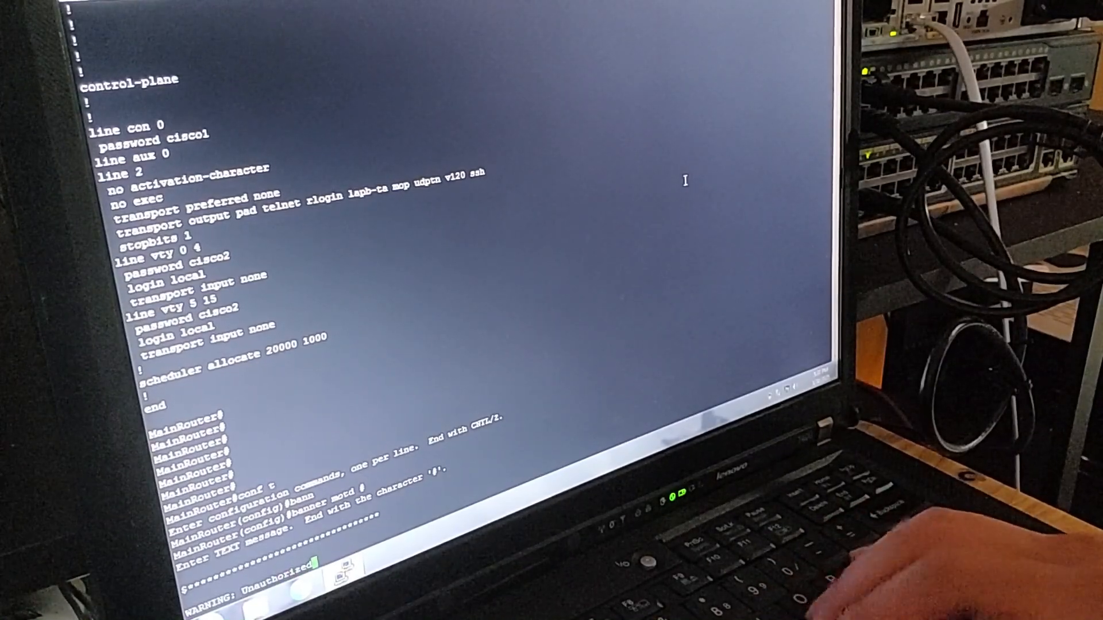
Enter the banner motd warning text: access is monitored and logged, disconnect if not authorised.
{"action": "type", "text": "acces"}
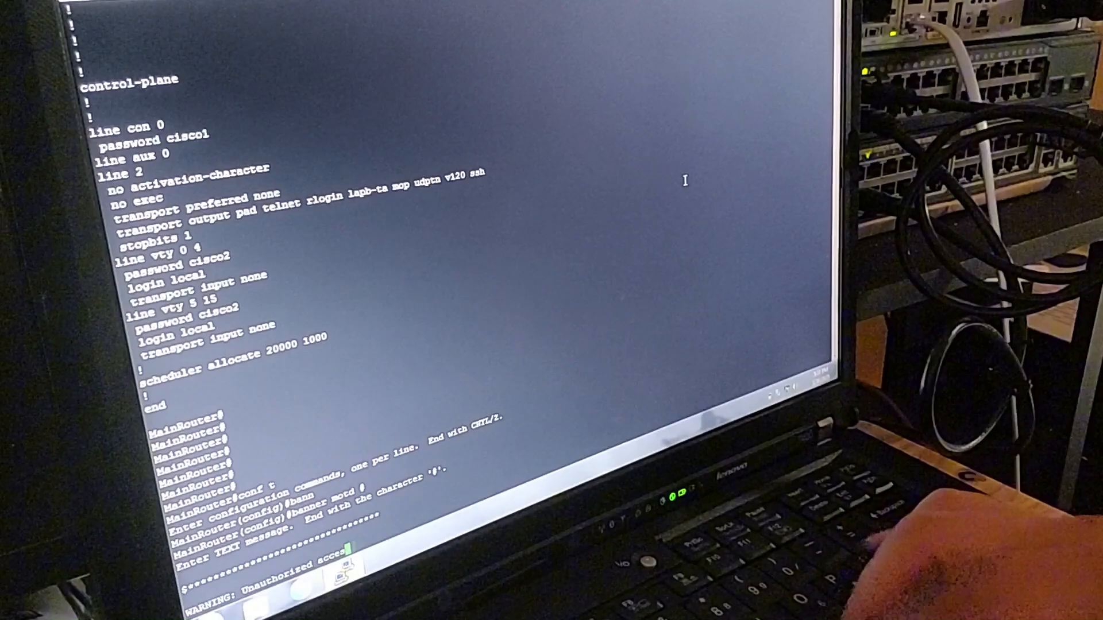
{"action": "type", "text": "PROHIBITED!"}
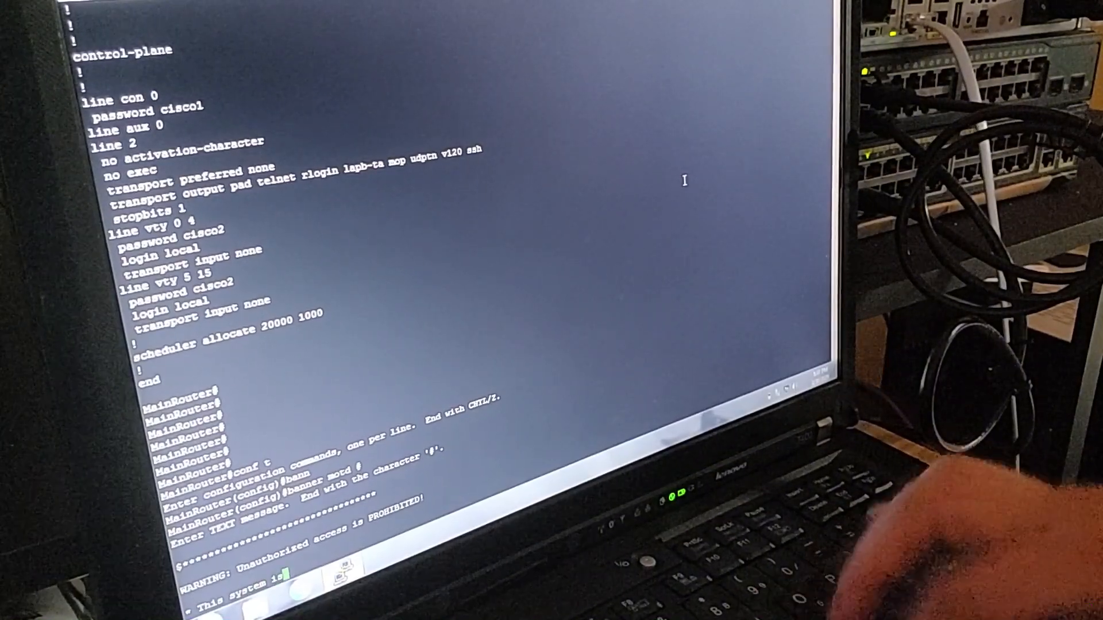
{"action": "type", "text": "monitored,"}
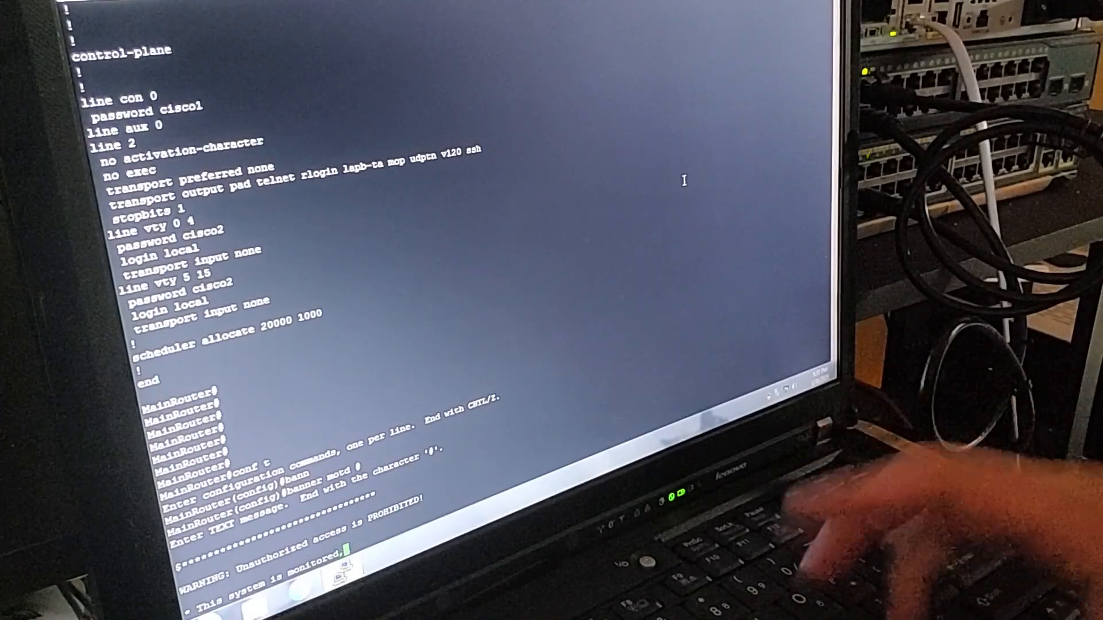
{"action": "type", "text": "and ac"}
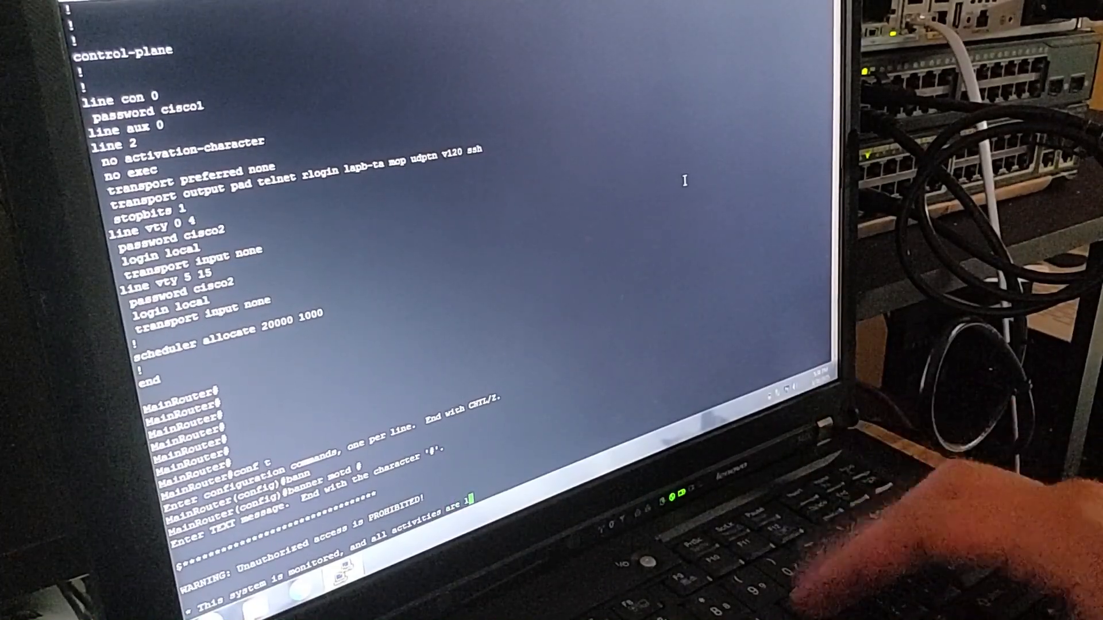
{"action": "type", "text": "logged."}
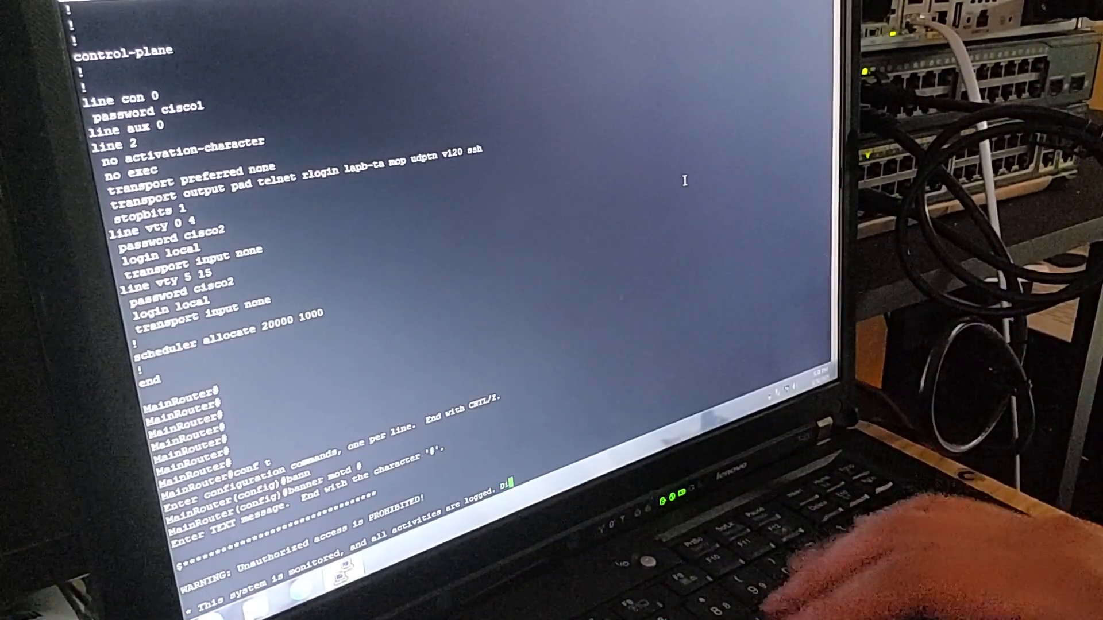
{"action": "type", "text": "Disconnect immediately if you"}
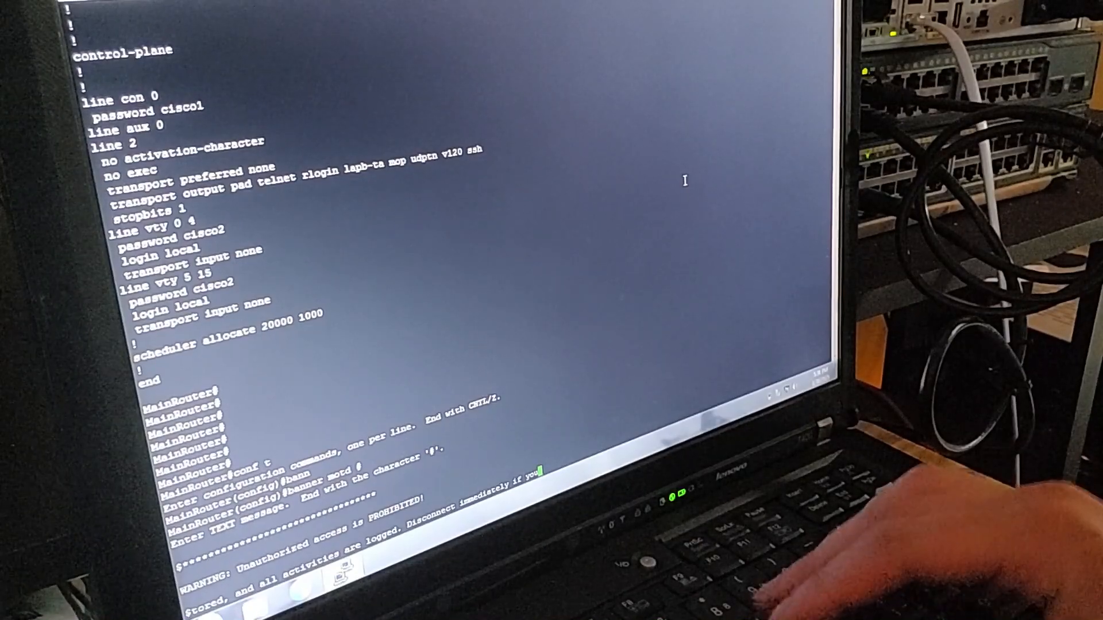
{"action": "type", "text": "are t"}
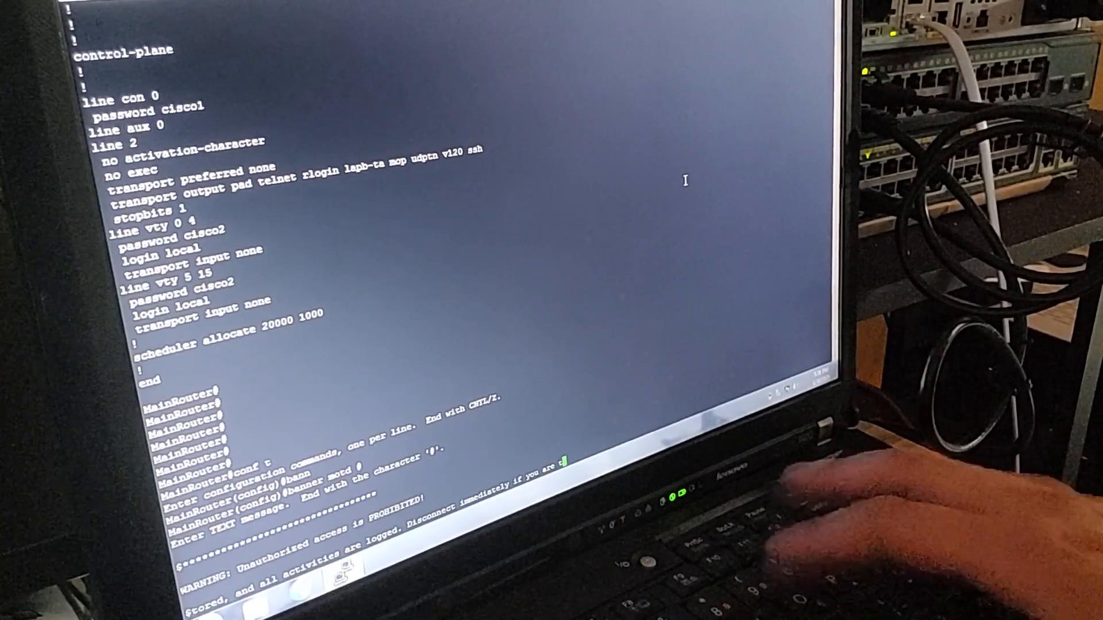
{"action": "type", "text": "not"}
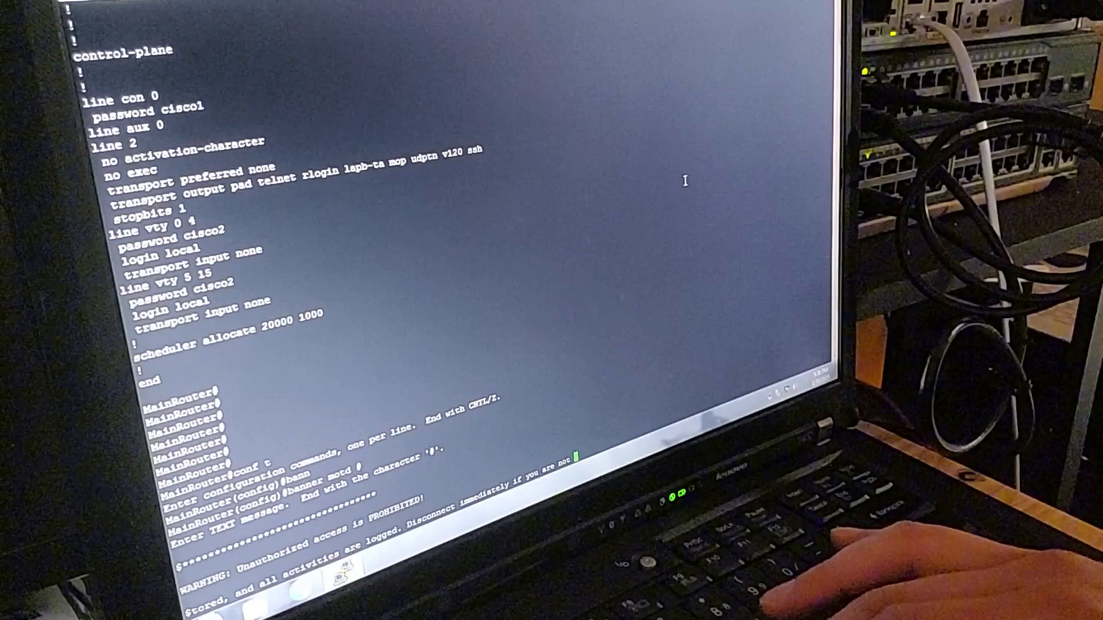
{"action": "type", "text": "che"}
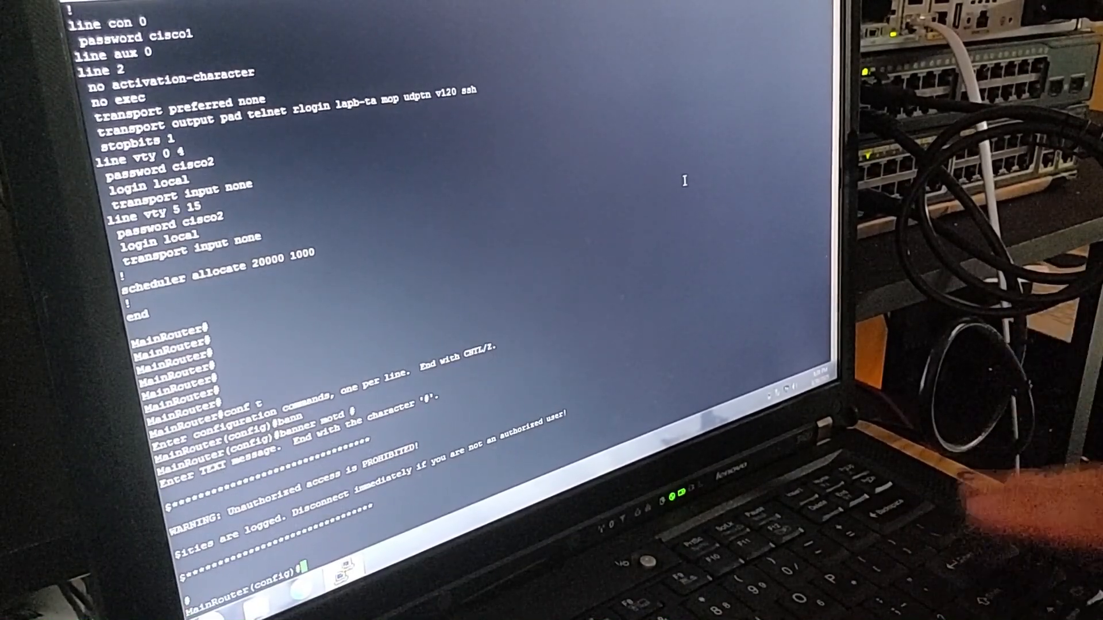
End the console session, log back in to see the warning banner, and re-enter enable mode.
{"action": "key", "text": "enter"}
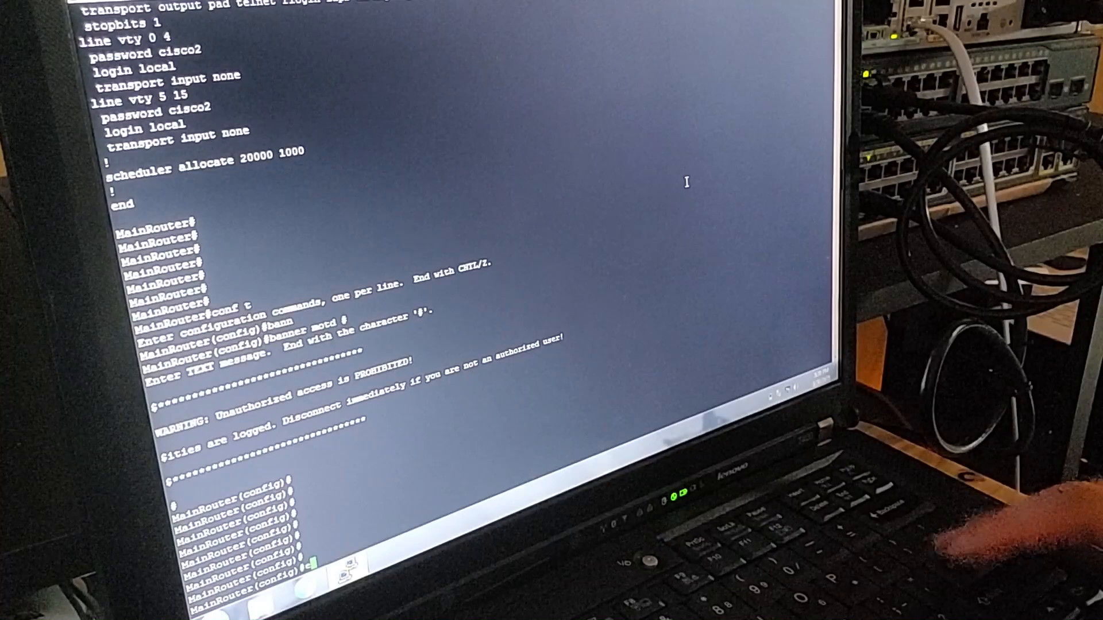
{"action": "key", "text": "ctrl+z"}
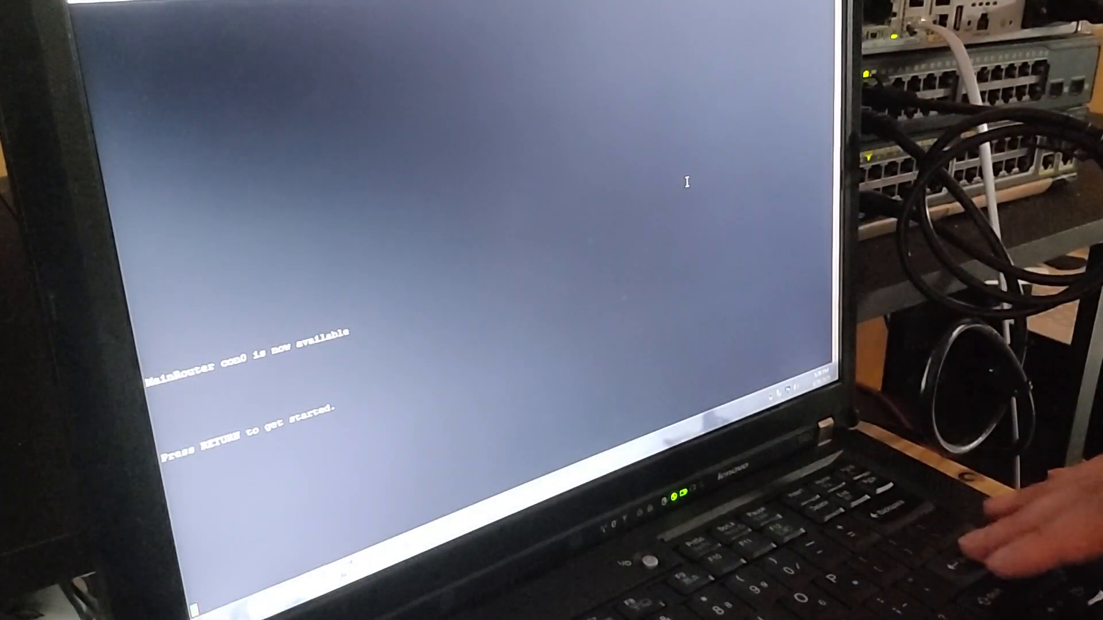
{"action": "key", "text": "Return"}
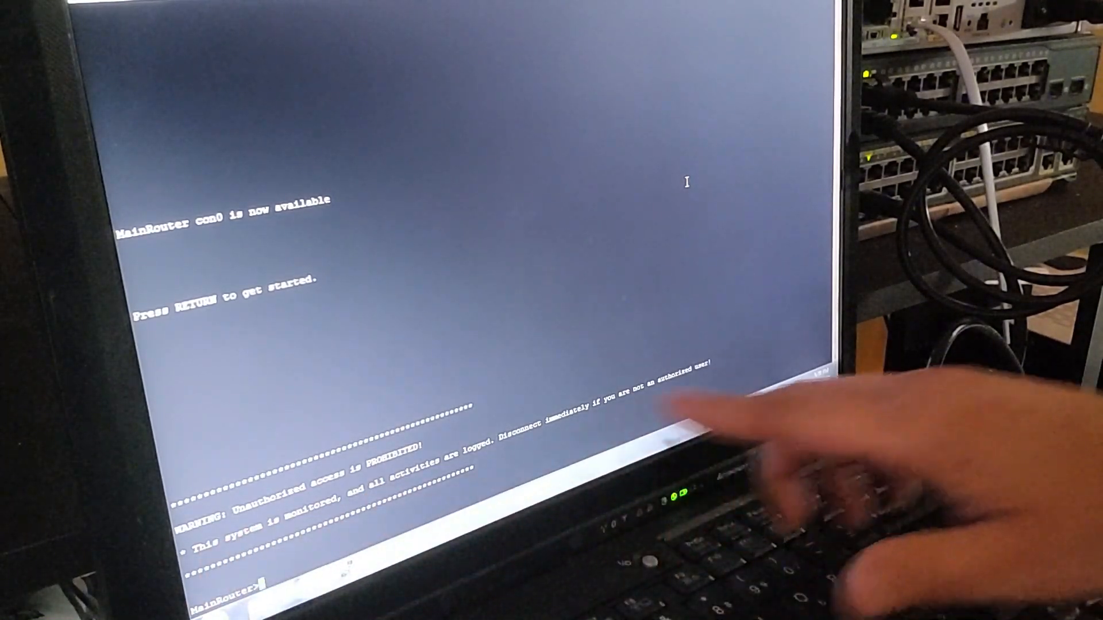
{"action": "type", "text": "en"}
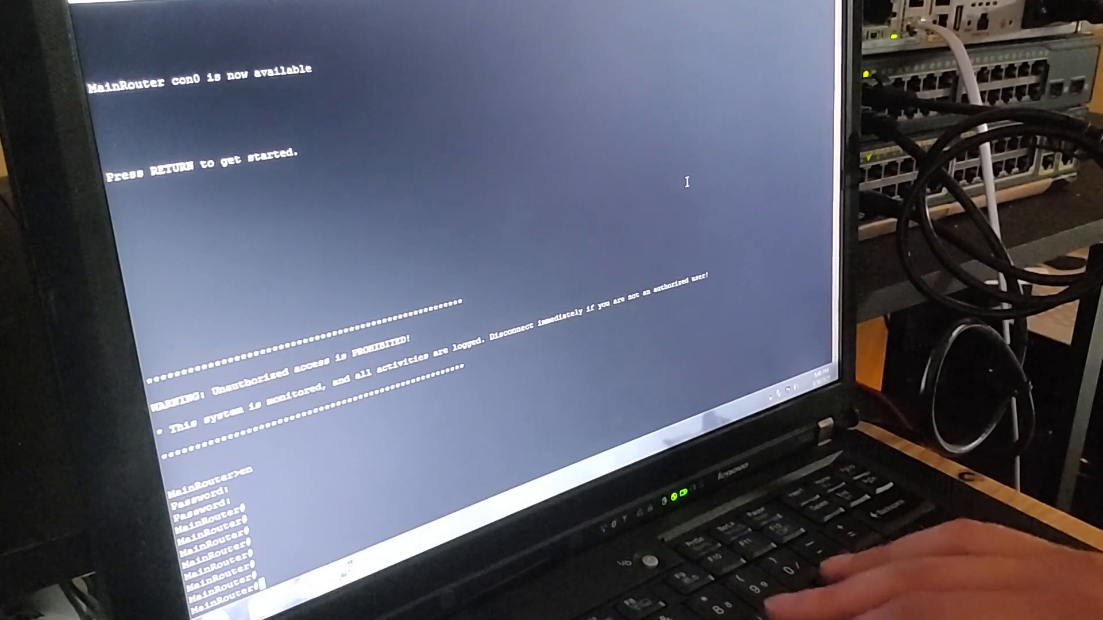
Run a mistyped 'shw' command showing the domain-server lookup stall, then begin conf.
{"action": "type", "text": "shw"}
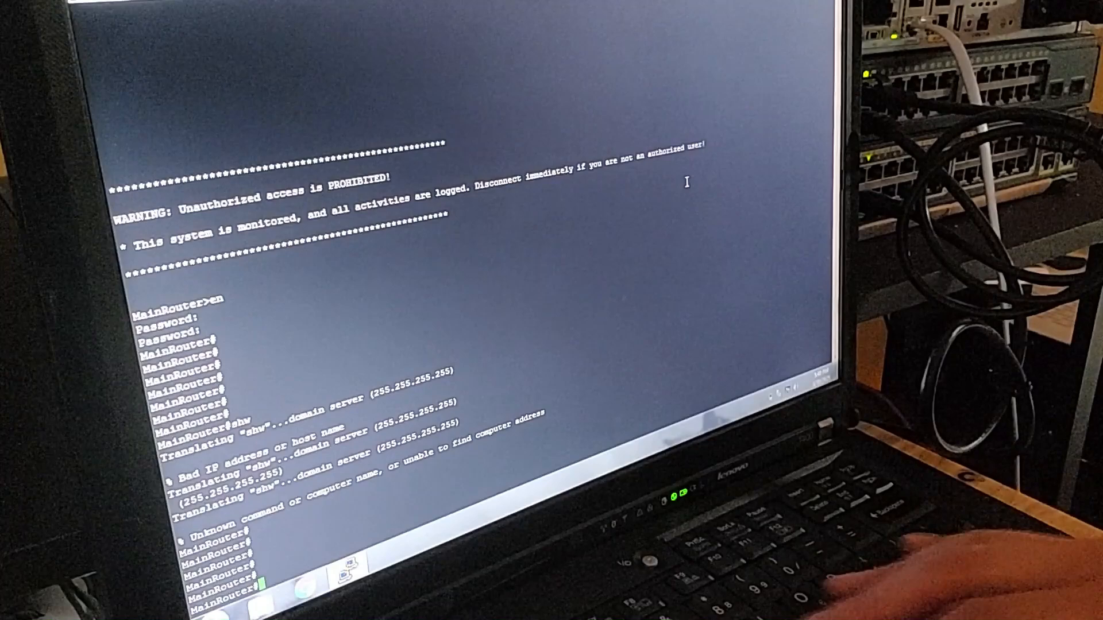
{"action": "type", "text": "conf"}
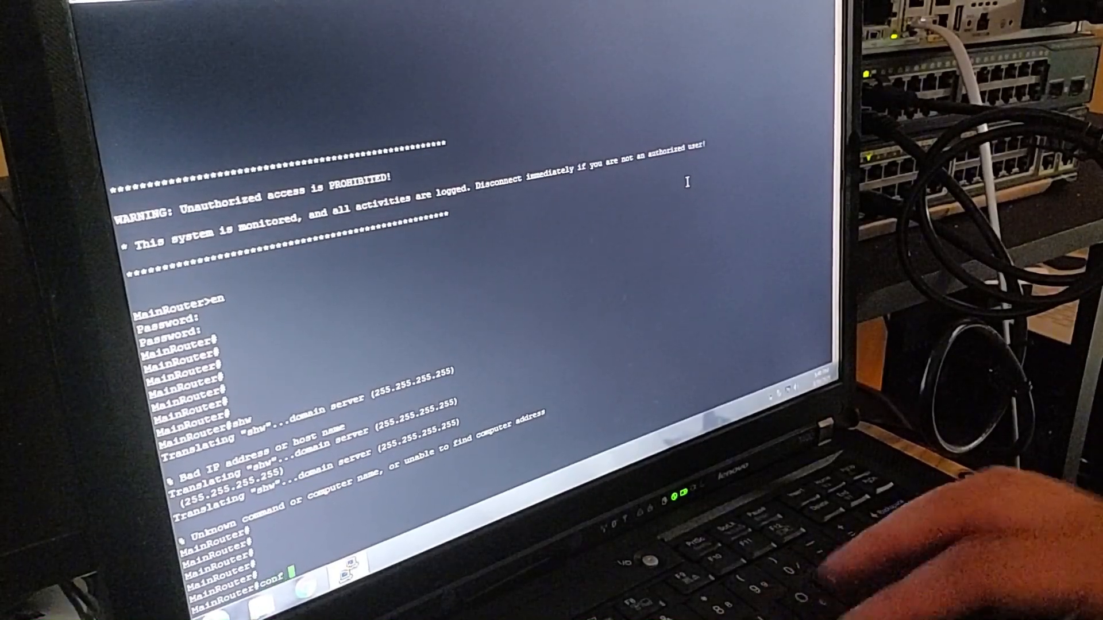
In conf t set no ip domain-lookup, exit, and confirm 'shw' now fails instantly.
{"action": "type", "text": "conf t"}
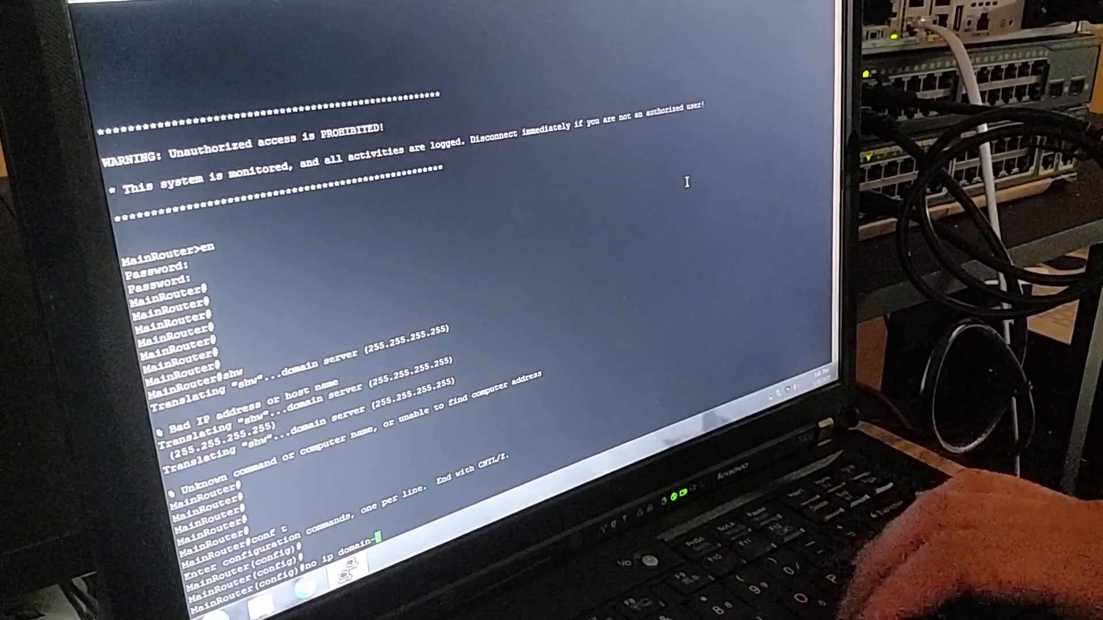
{"action": "type", "text": "lookup"}
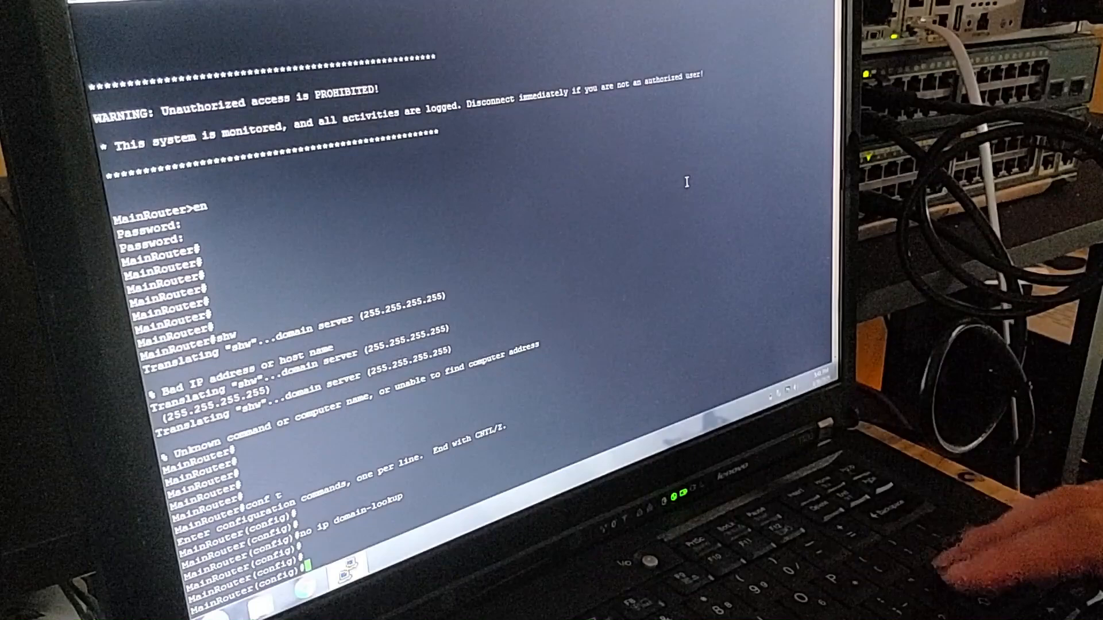
{"action": "key", "text": "ctrl+z"}
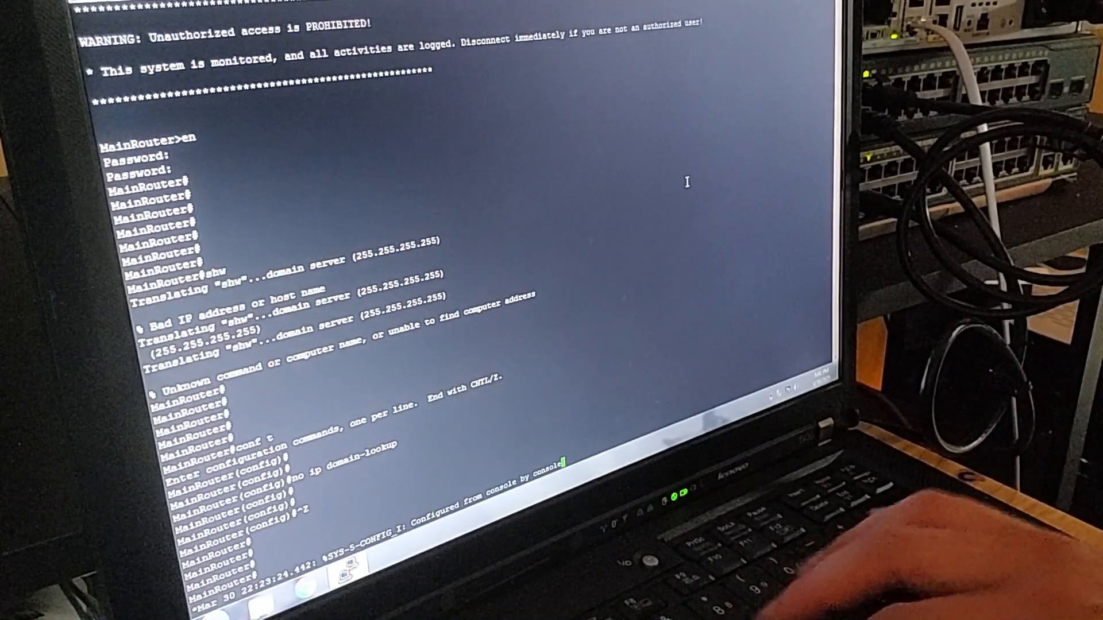
{"action": "type", "text": "shw"}
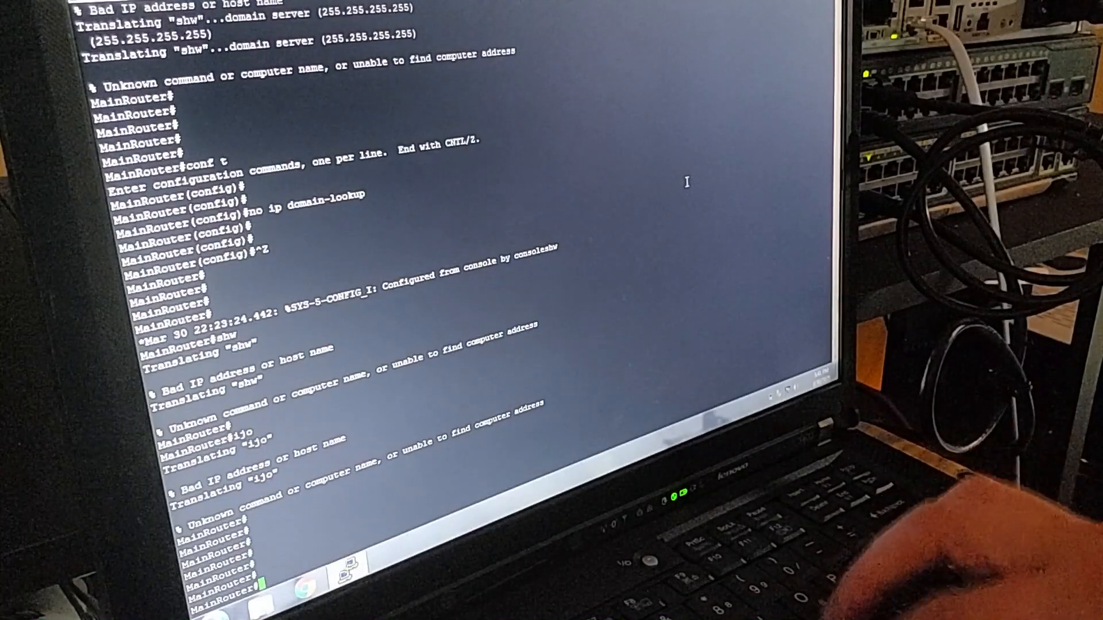
Page through show running-config fully, then start show startup-config for comparison.
{"action": "type", "text": "show"}
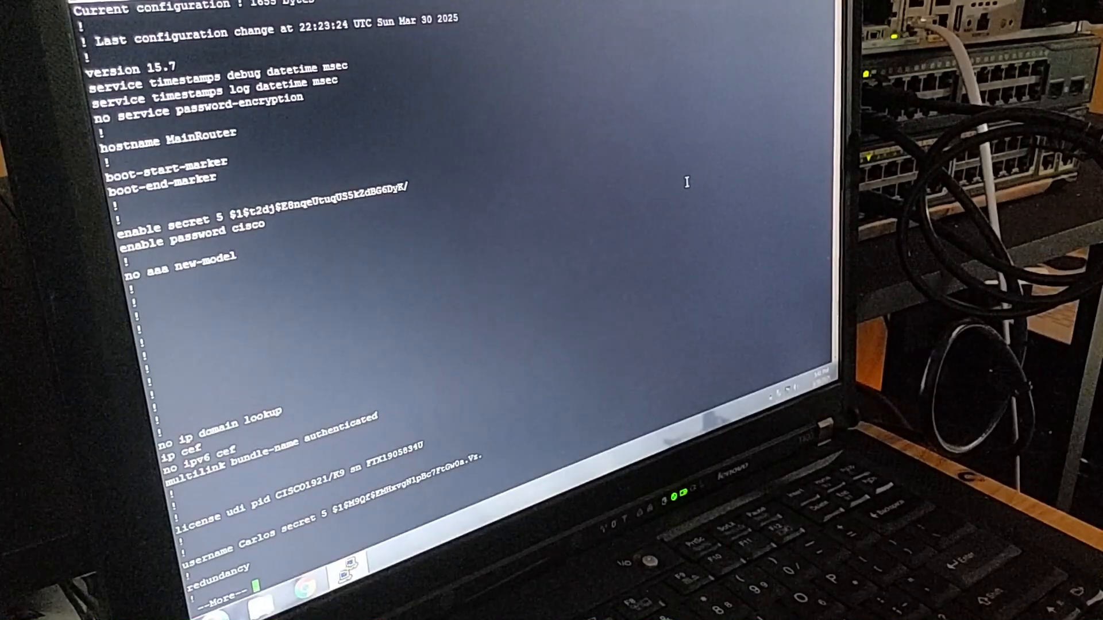
{"action": "key", "text": "space"}
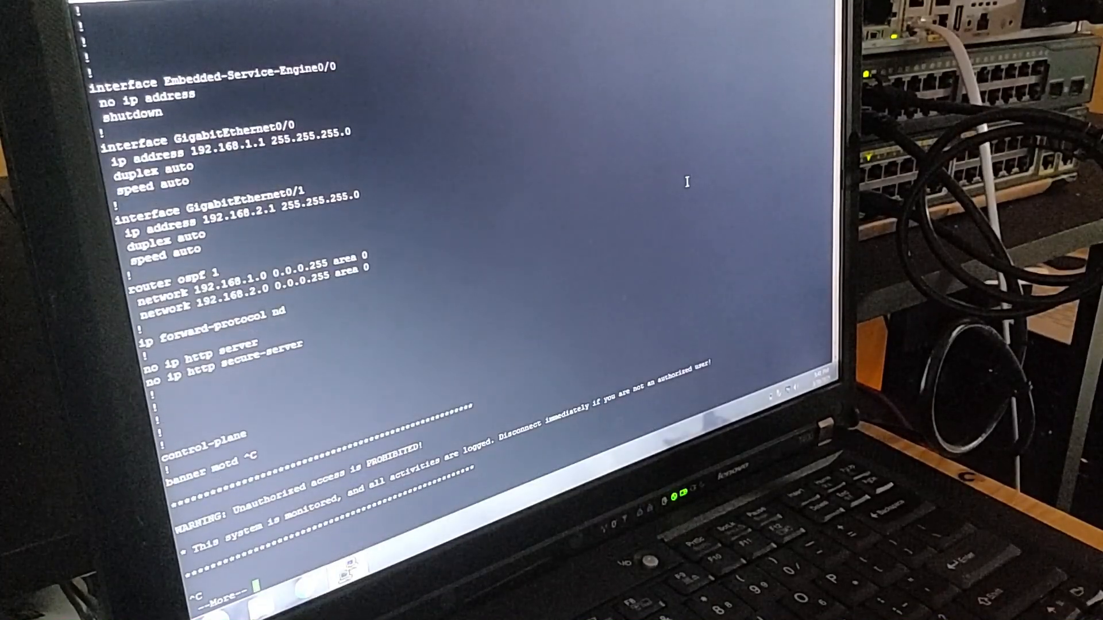
{"action": "key", "text": "space"}
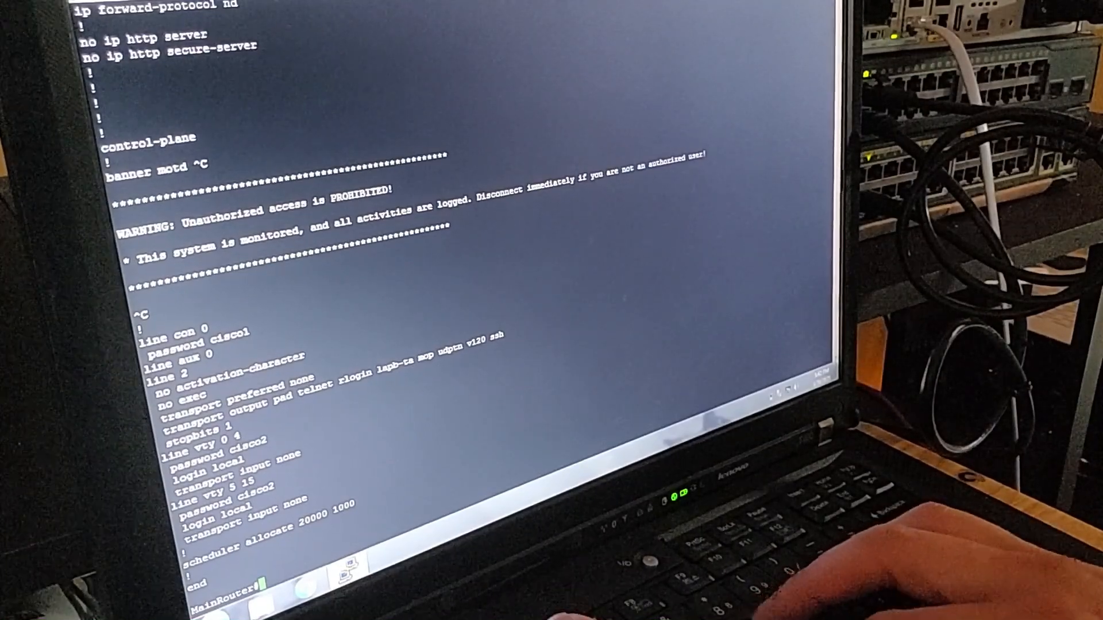
{"action": "type", "text": "show startup-config"}
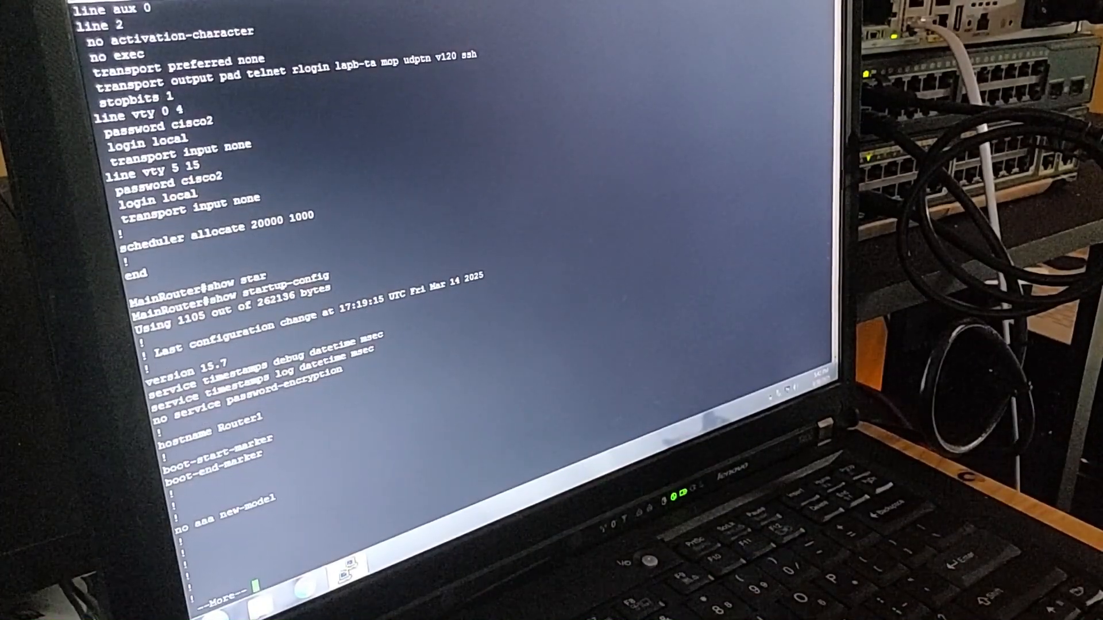
Page through show startup-config, still showing hostname Router1 without banner or line passwords.
{"action": "key", "text": "space"}
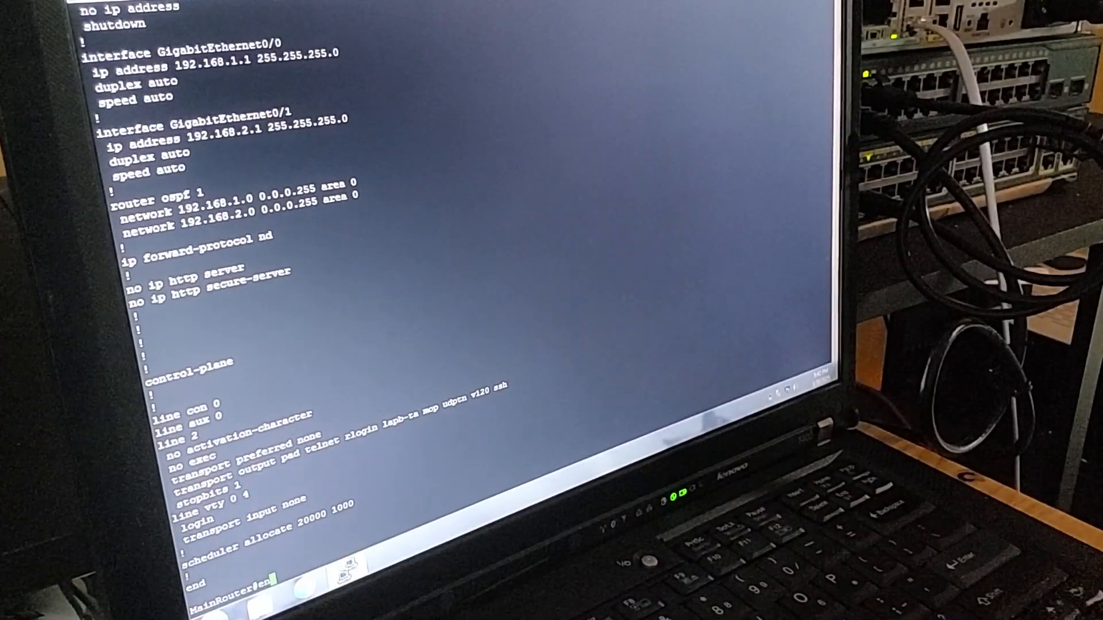
{"action": "scroll", "scroll_direction": "down", "scroll_amount": 3}
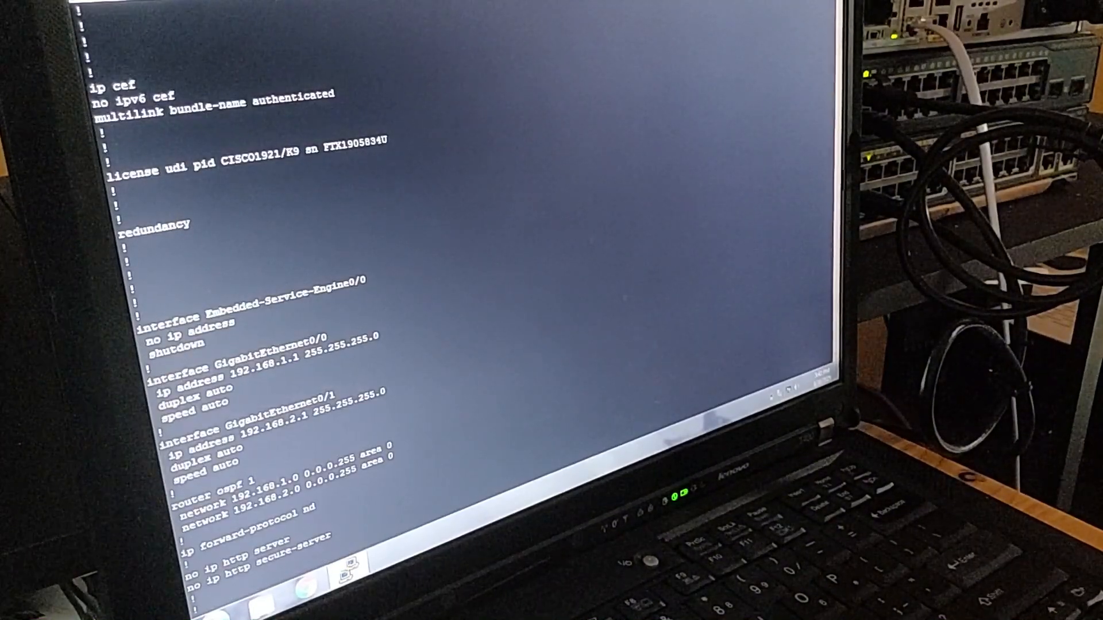
{"action": "scroll", "scroll_direction": "down", "scroll_amount": 3}
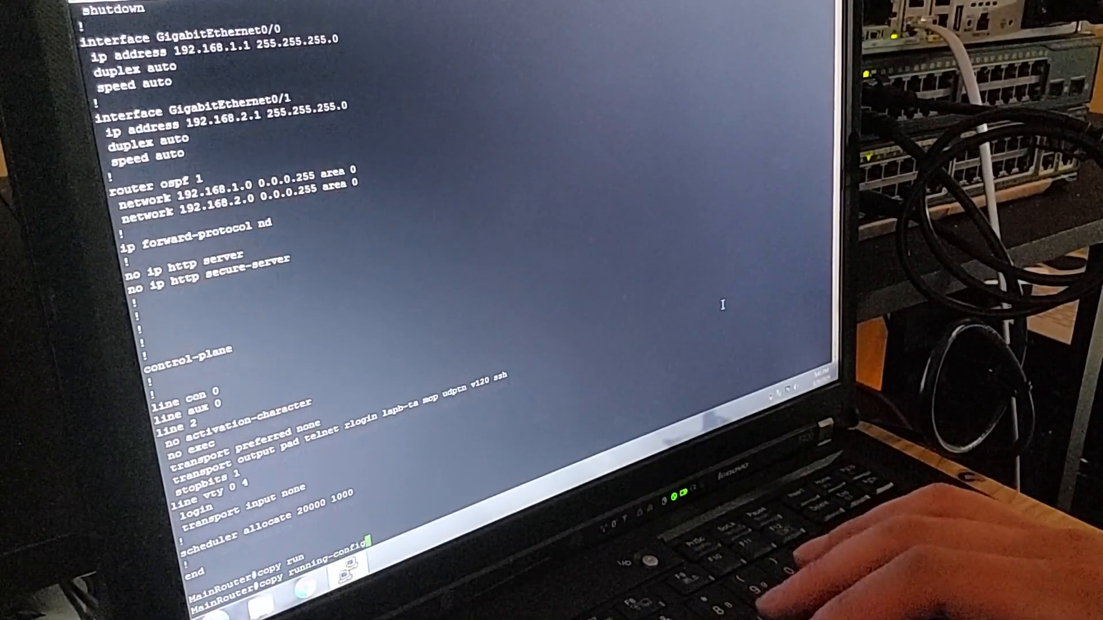
Run copy running-config startup-config and accept the default destination filename.
{"action": "type", "text": "startup-config"}
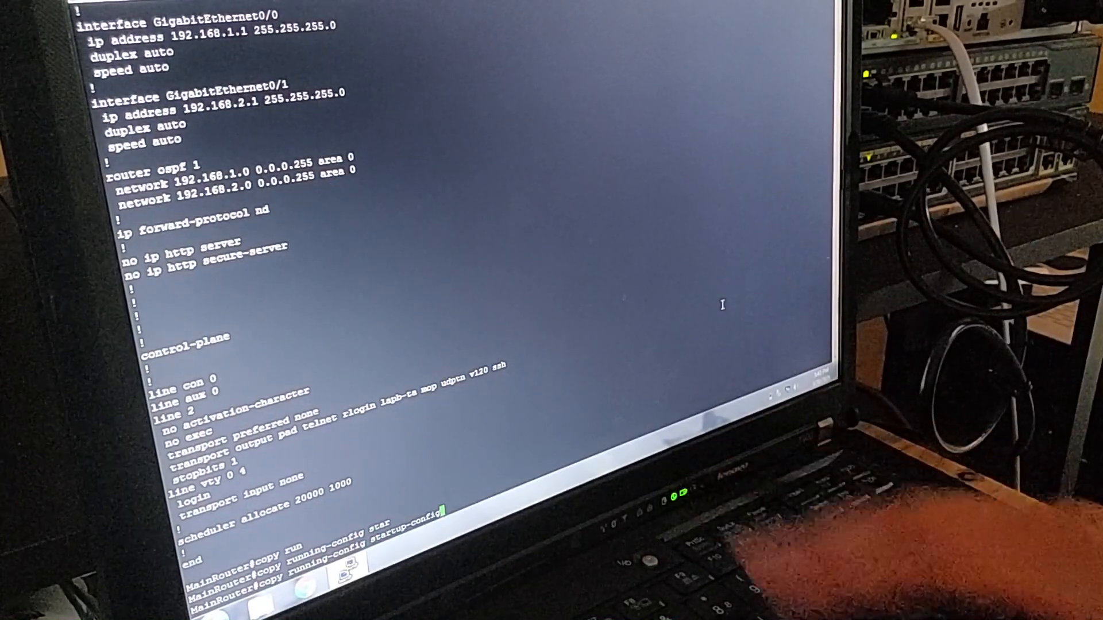
{"action": "key", "text": "enter"}
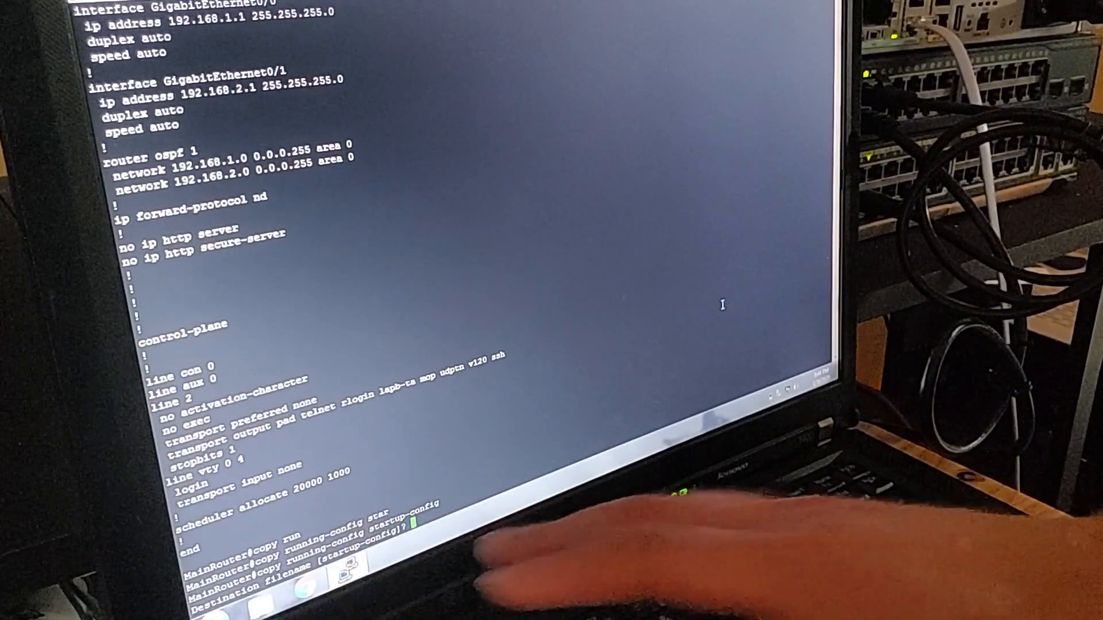
{"action": "key", "text": "enter"}
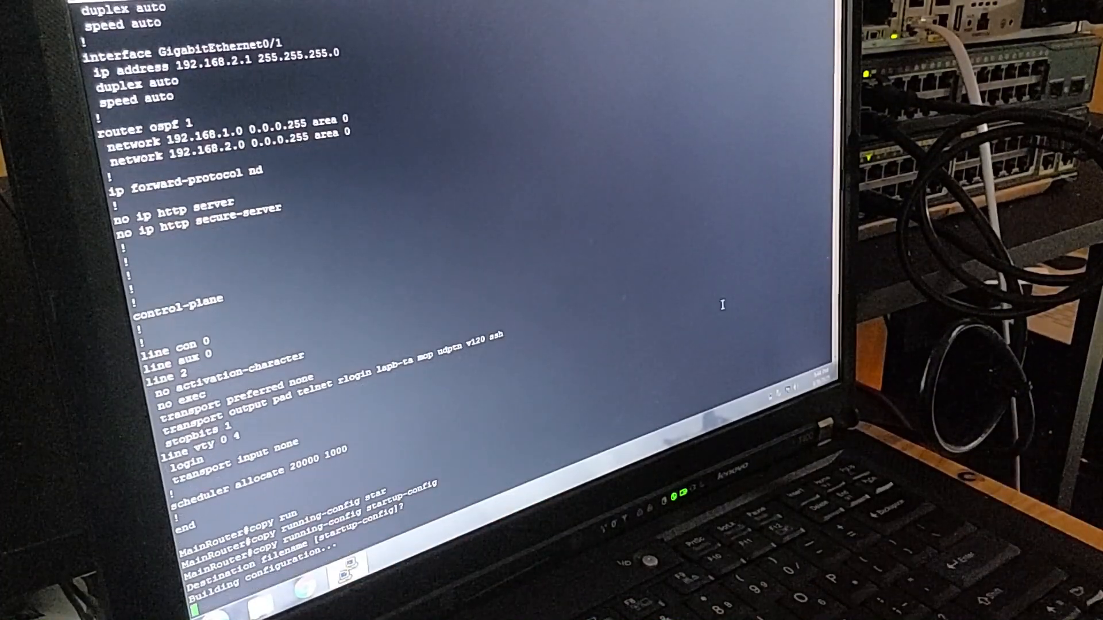